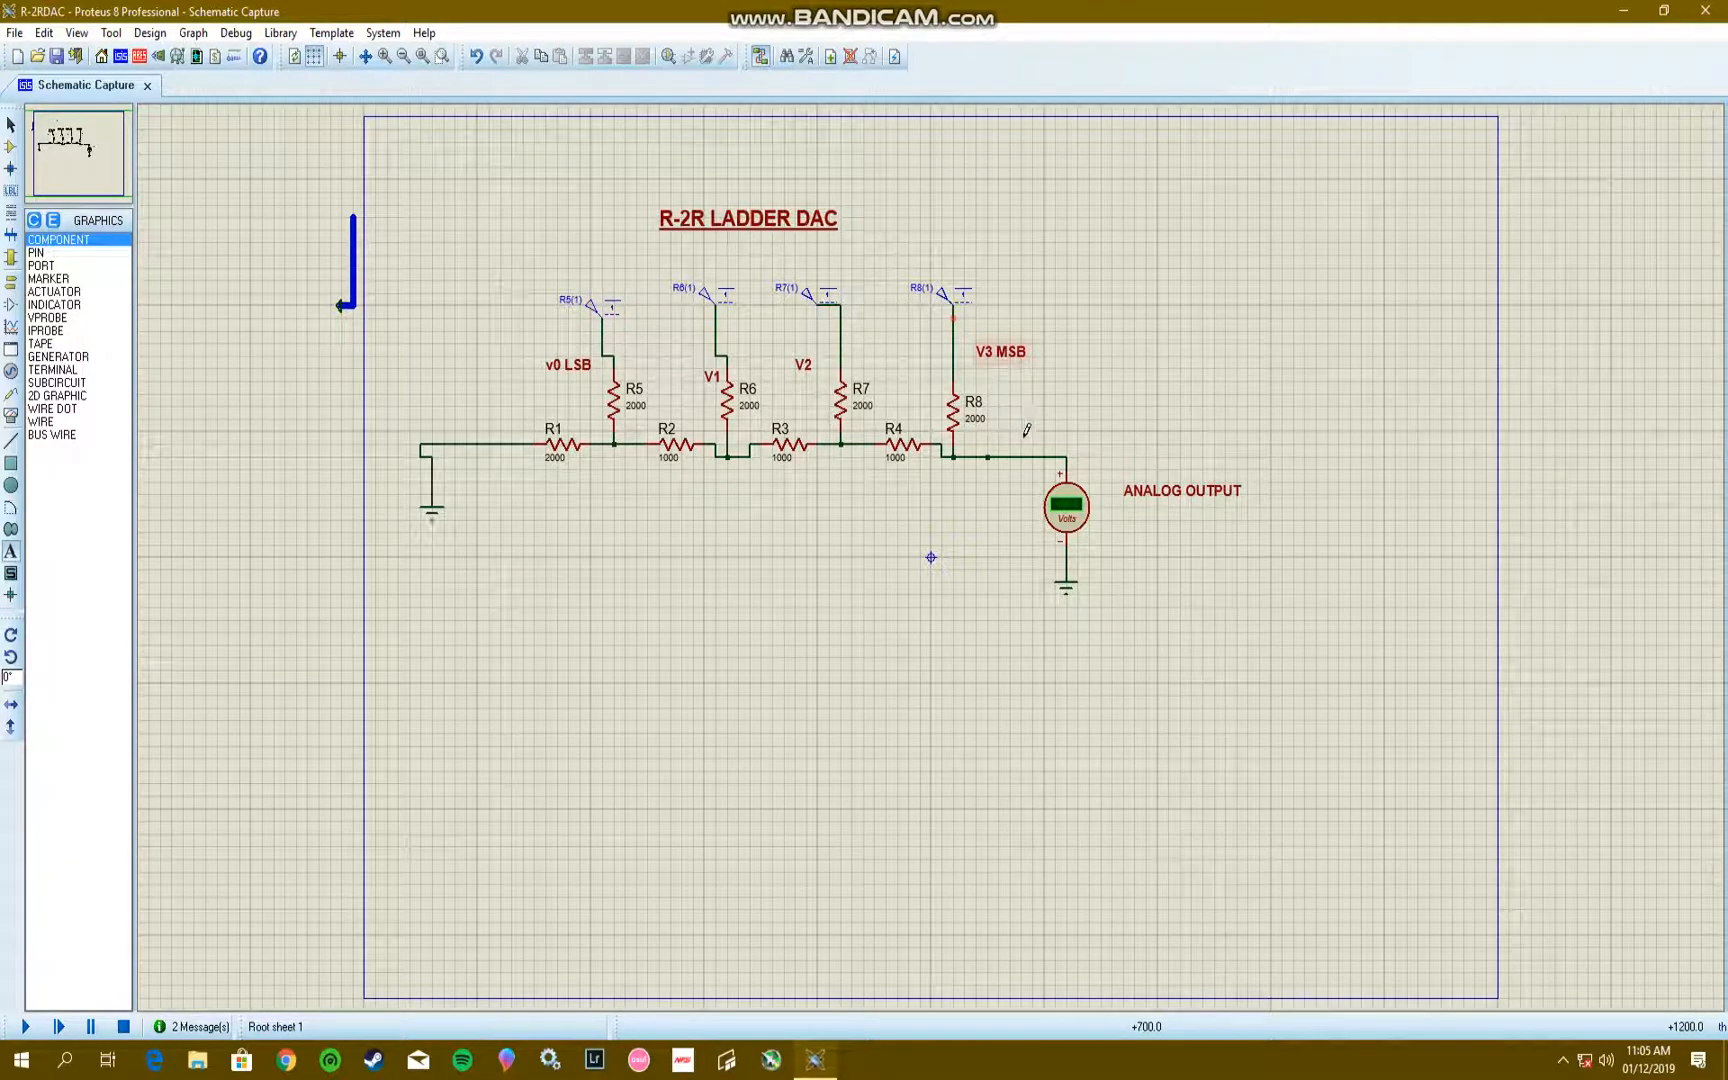
Step: Set the R5 LSB input generator to a steady Strong High state
click(1066, 508)
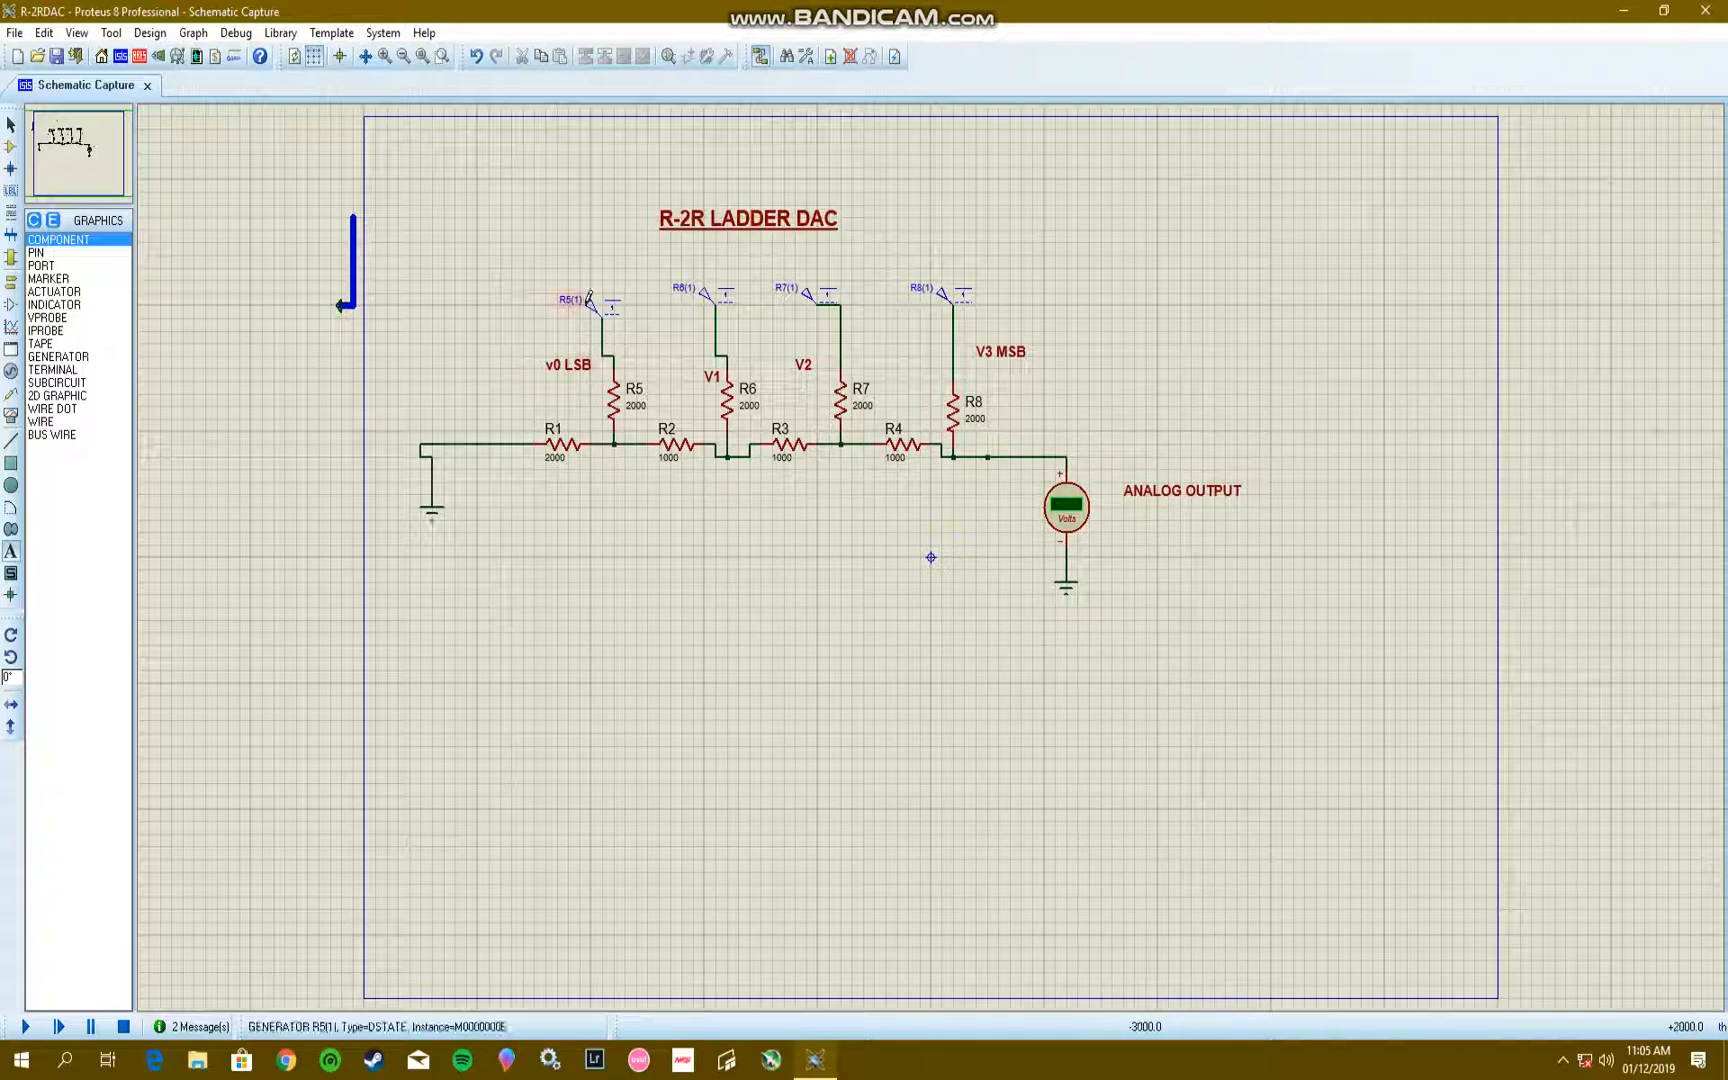
click(601, 305)
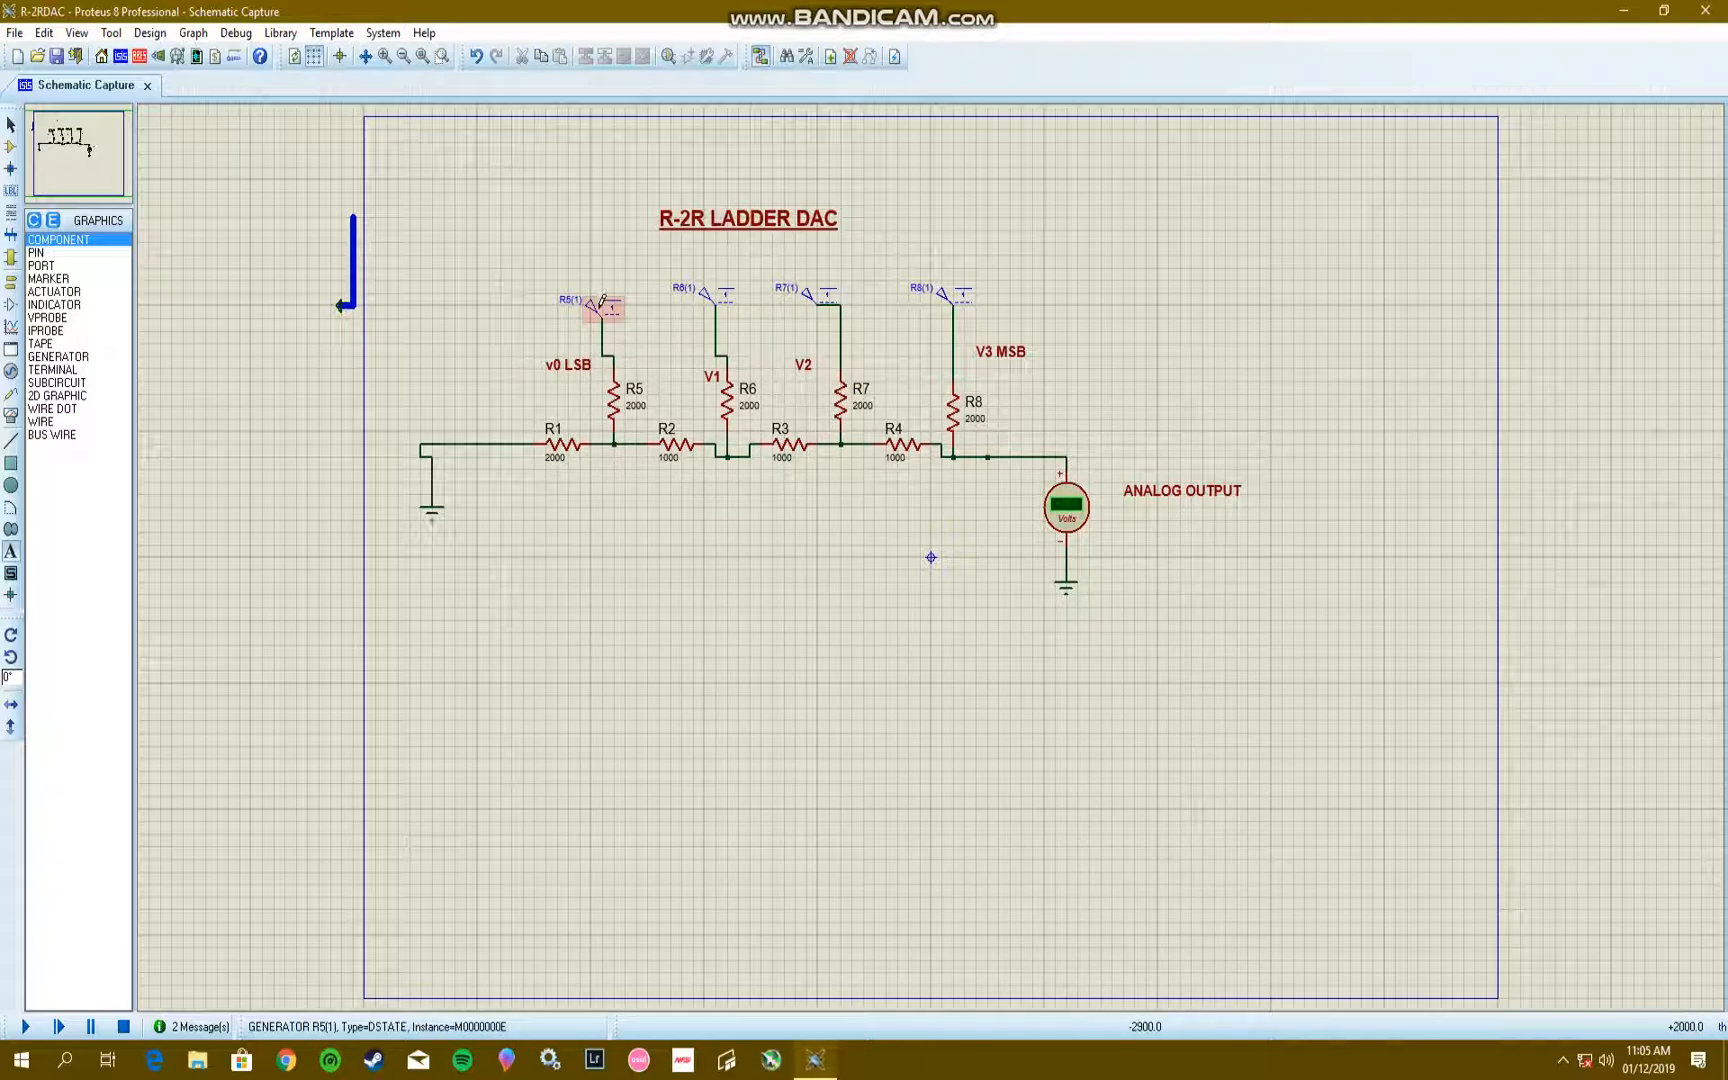
right_click(612, 320)
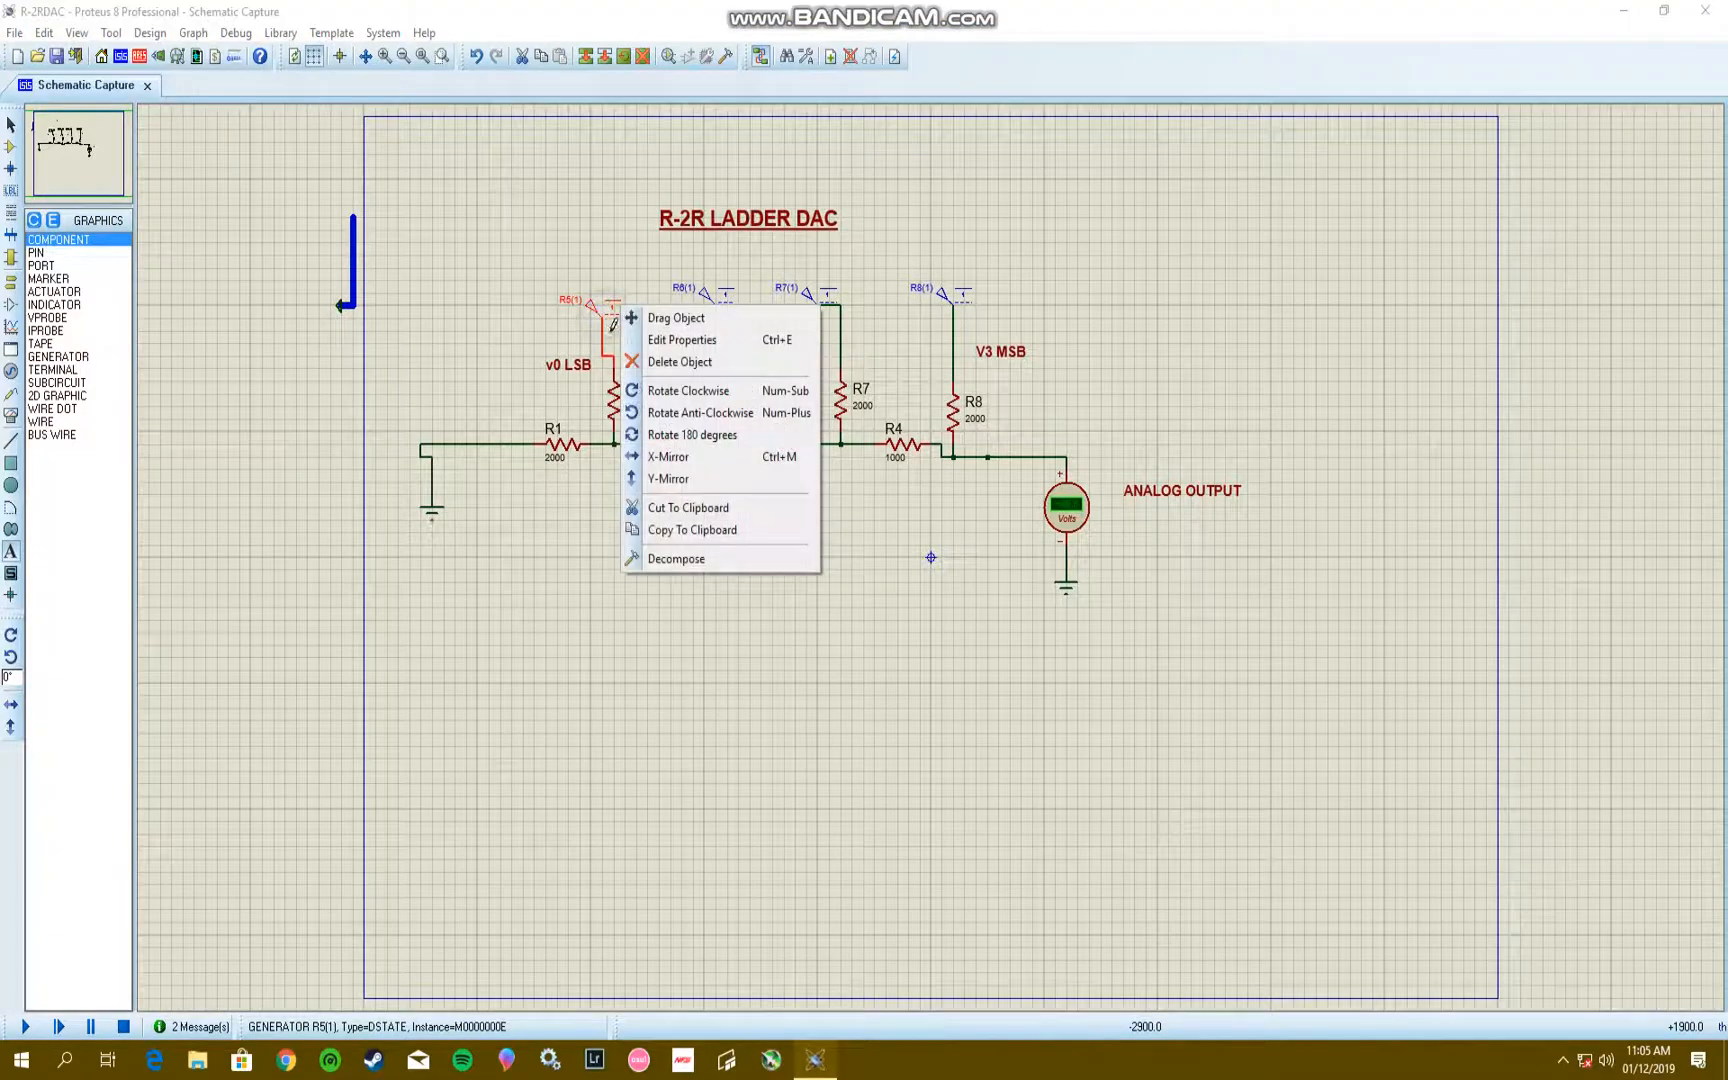
click(681, 339)
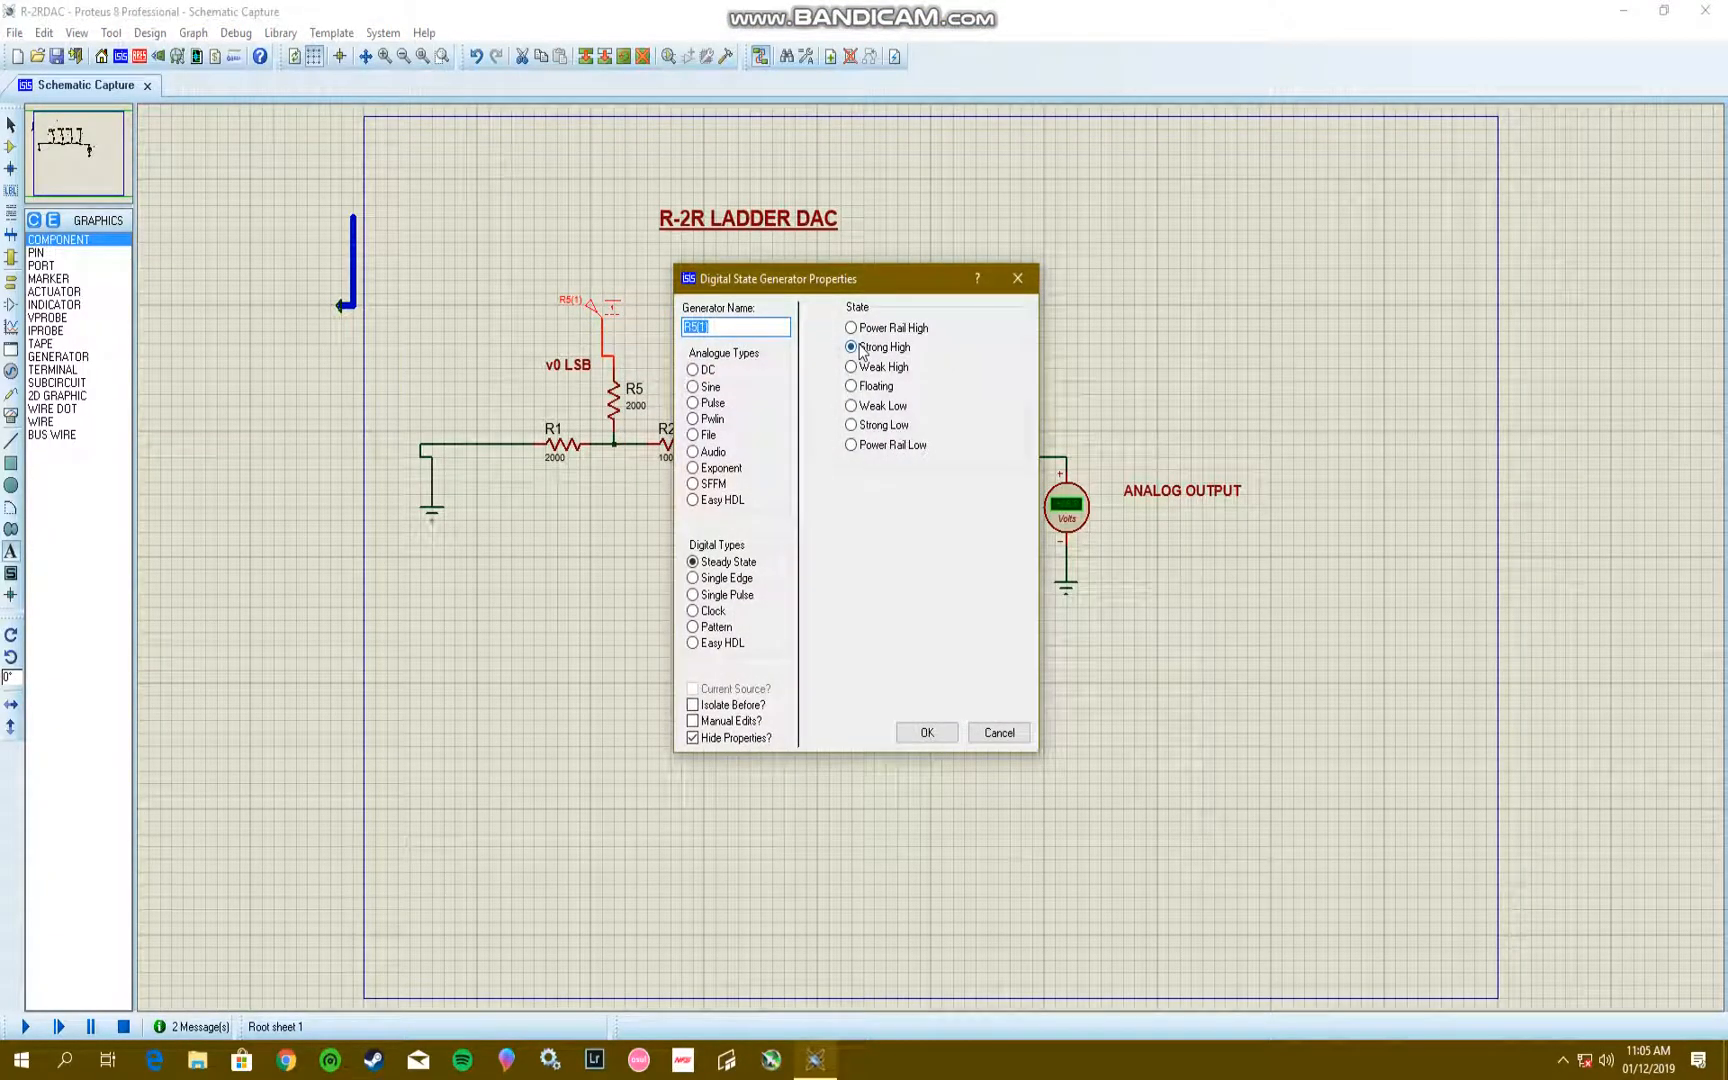
click(926, 732)
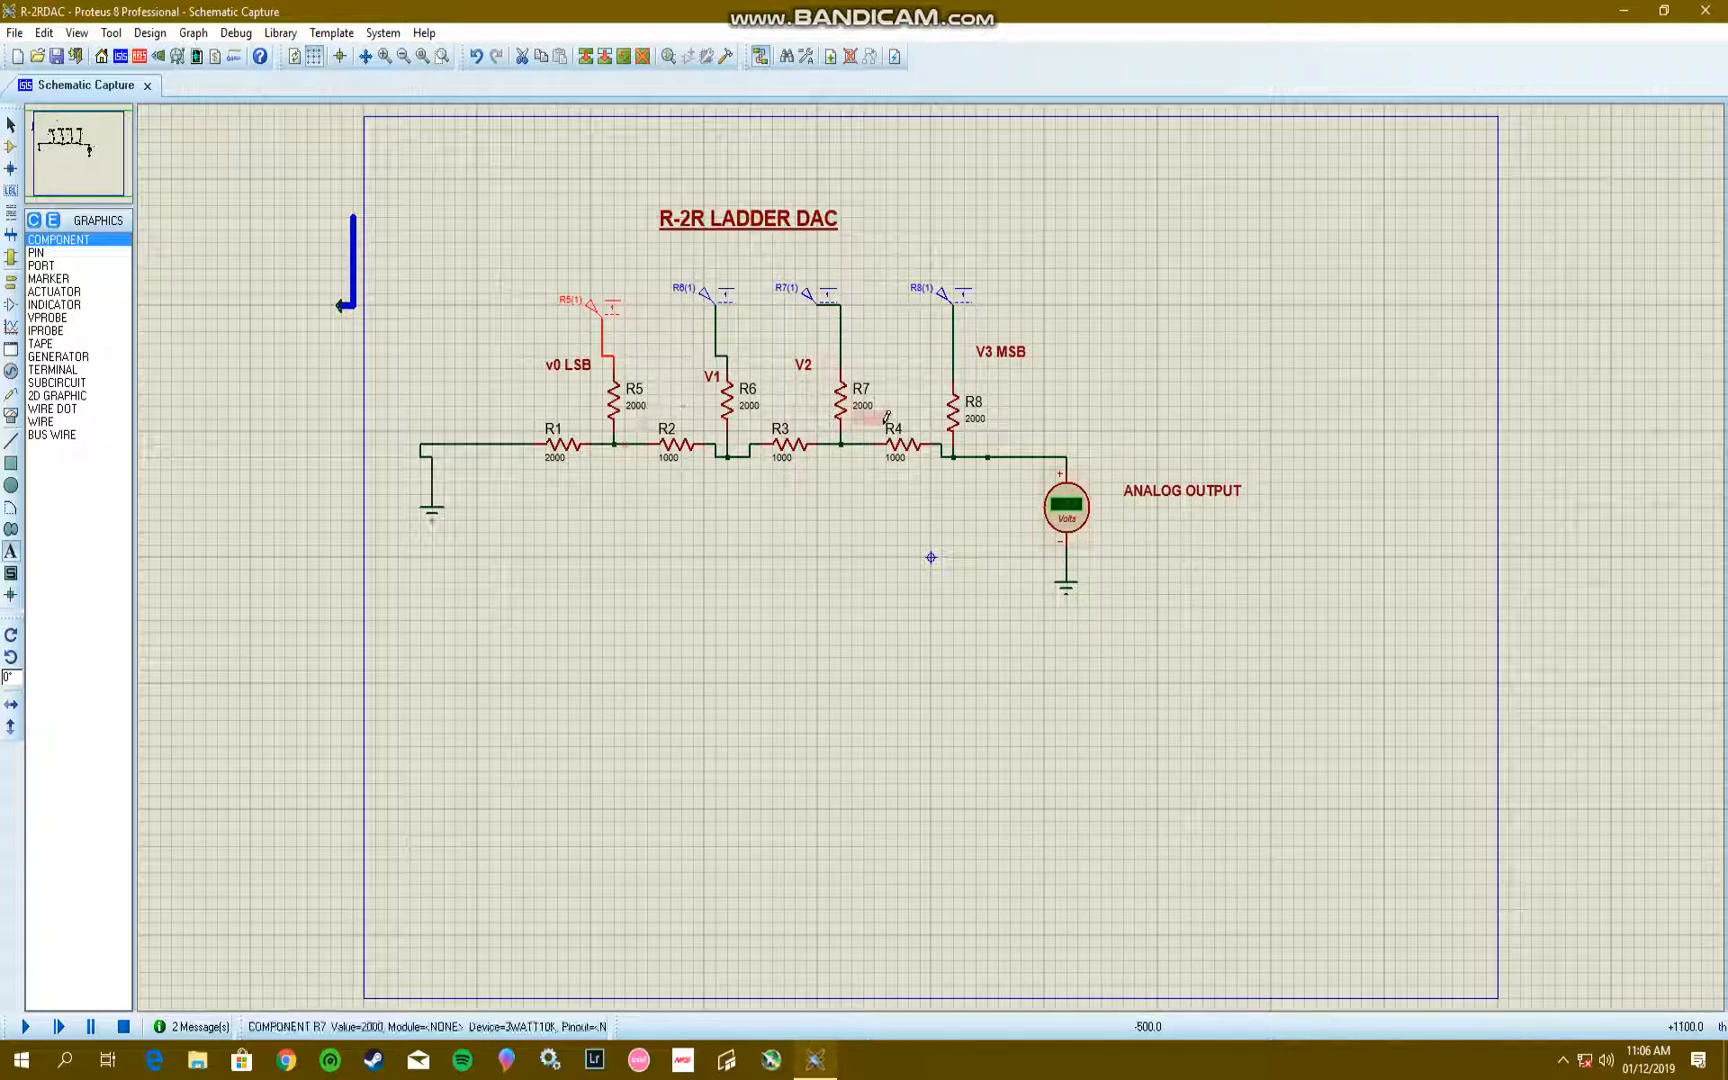
click(1066, 507)
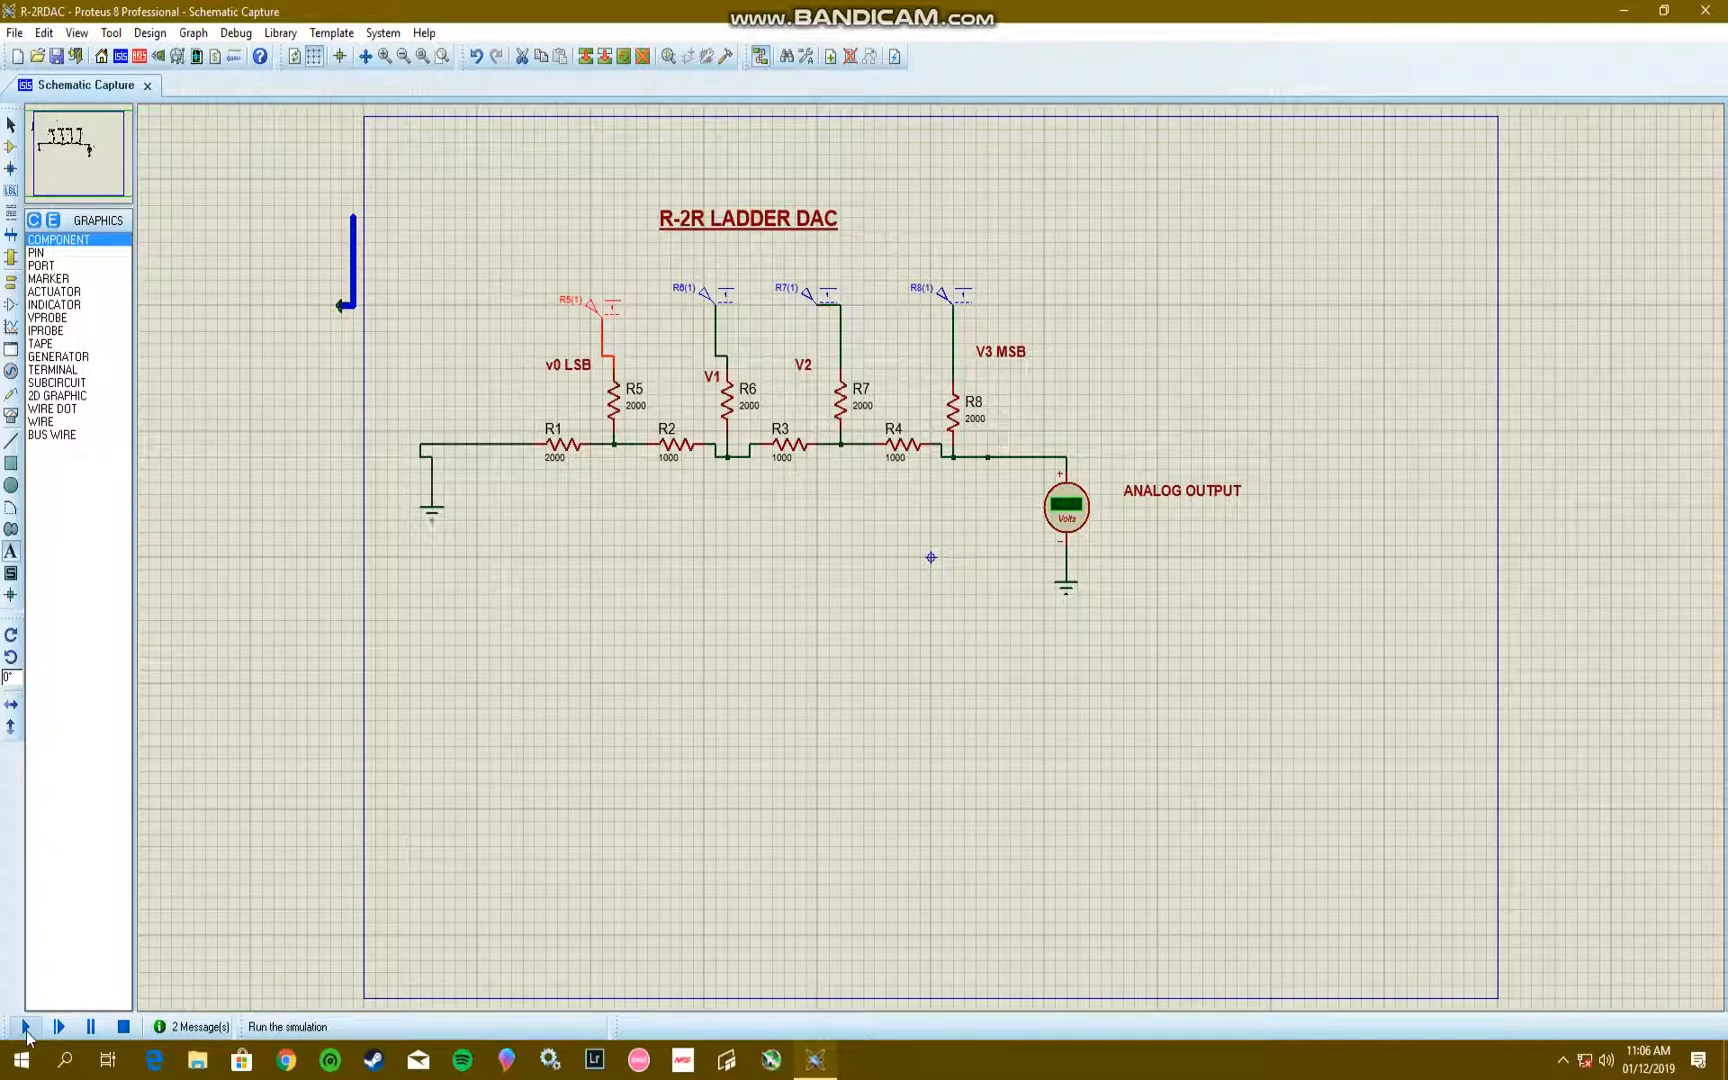
Step: Run the simulation with inputs 1111 and zoom in to read +4.69 V on the voltmeter
click(26, 1026)
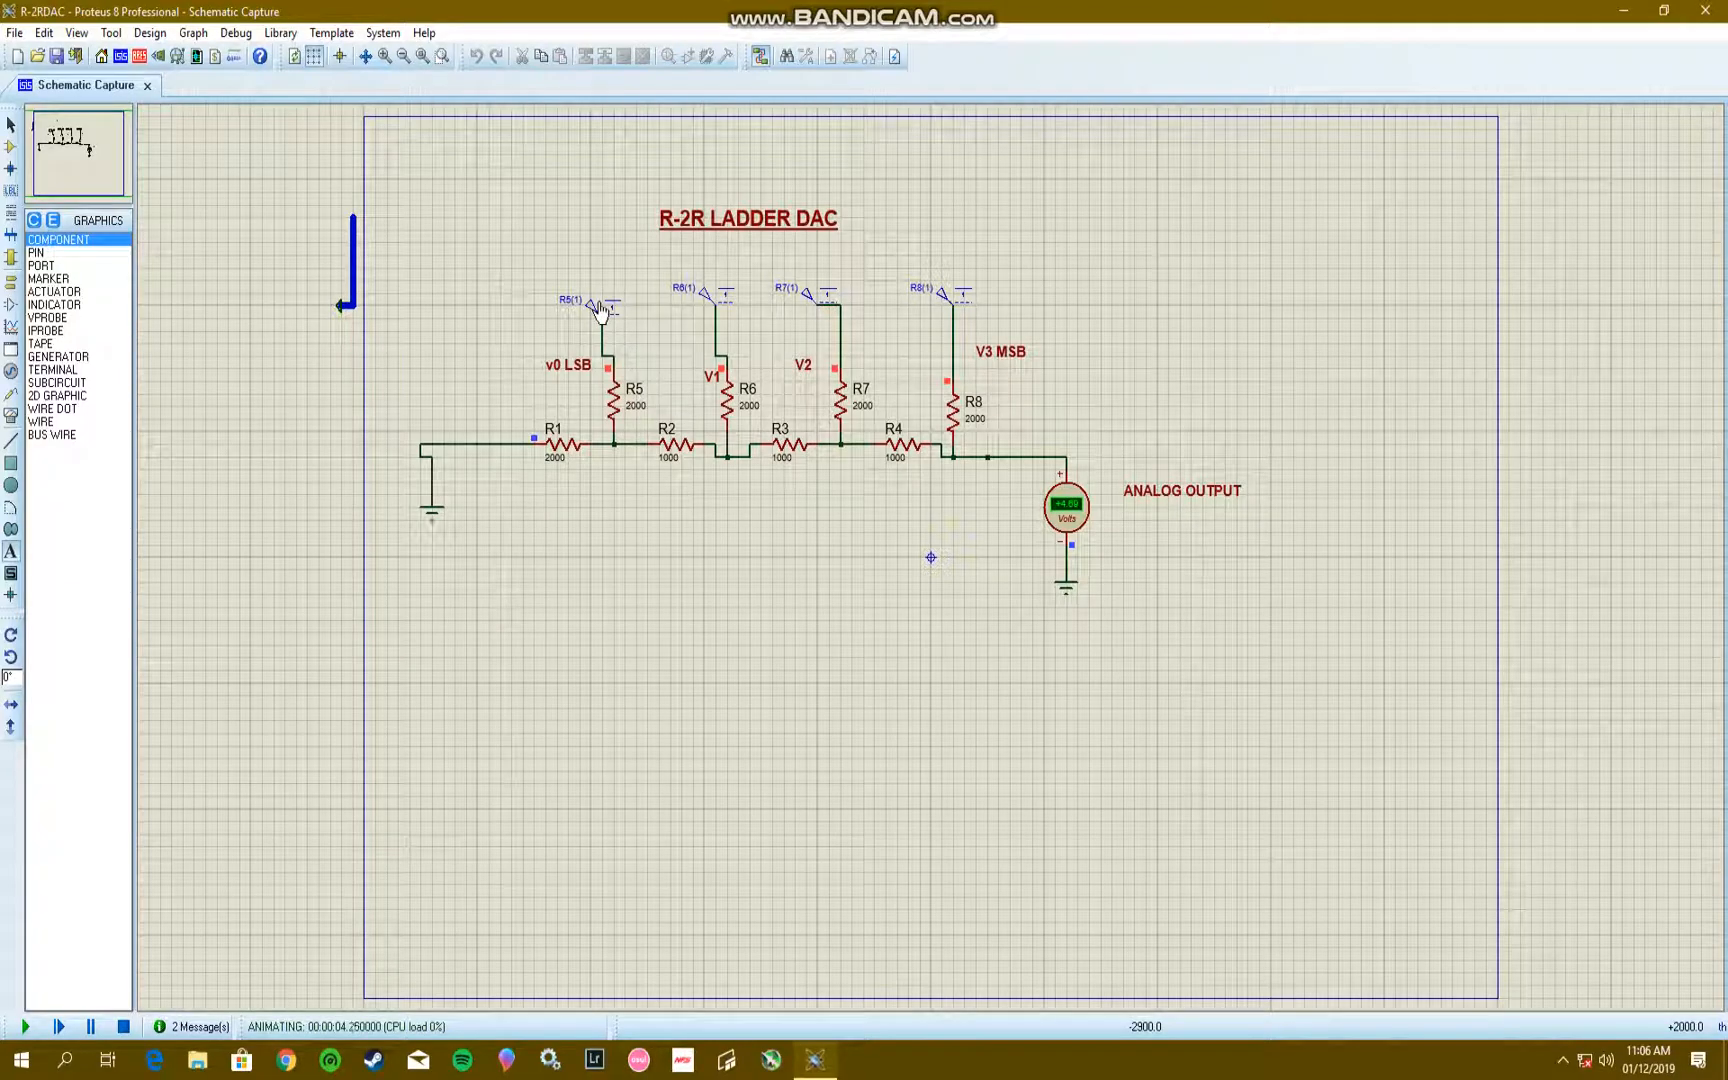
click(382, 56)
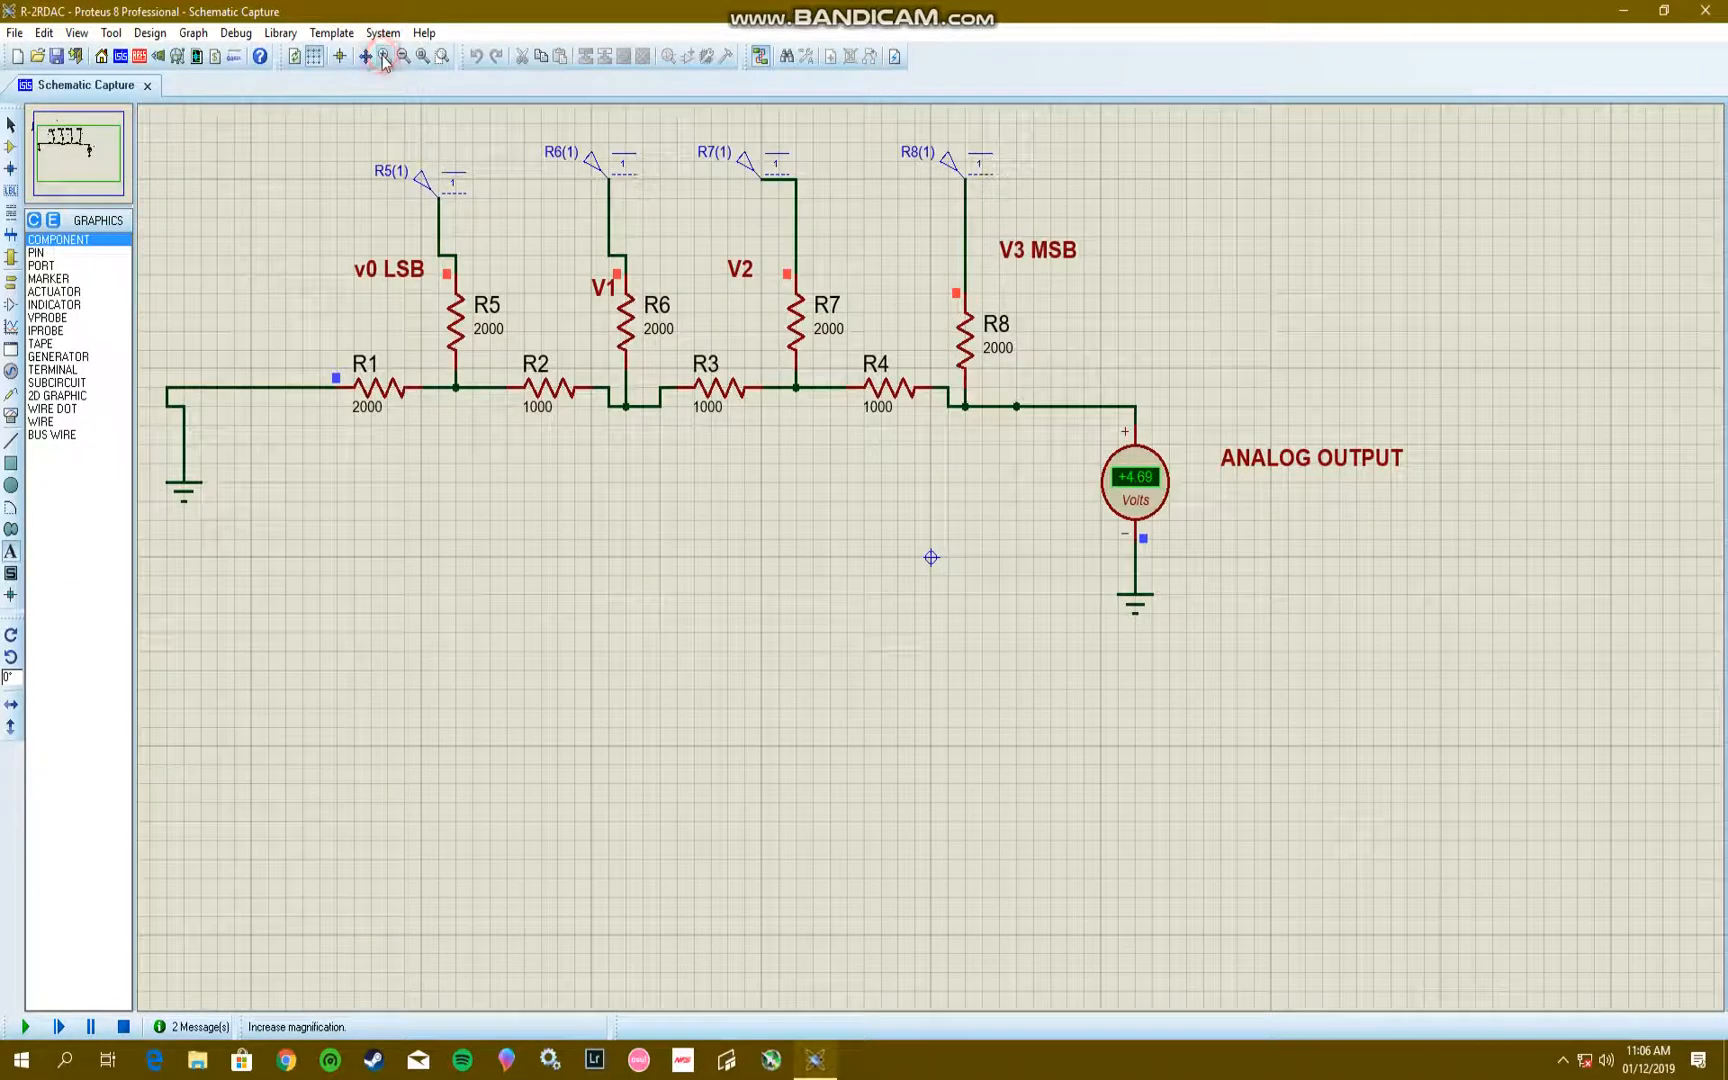
click(26, 1026)
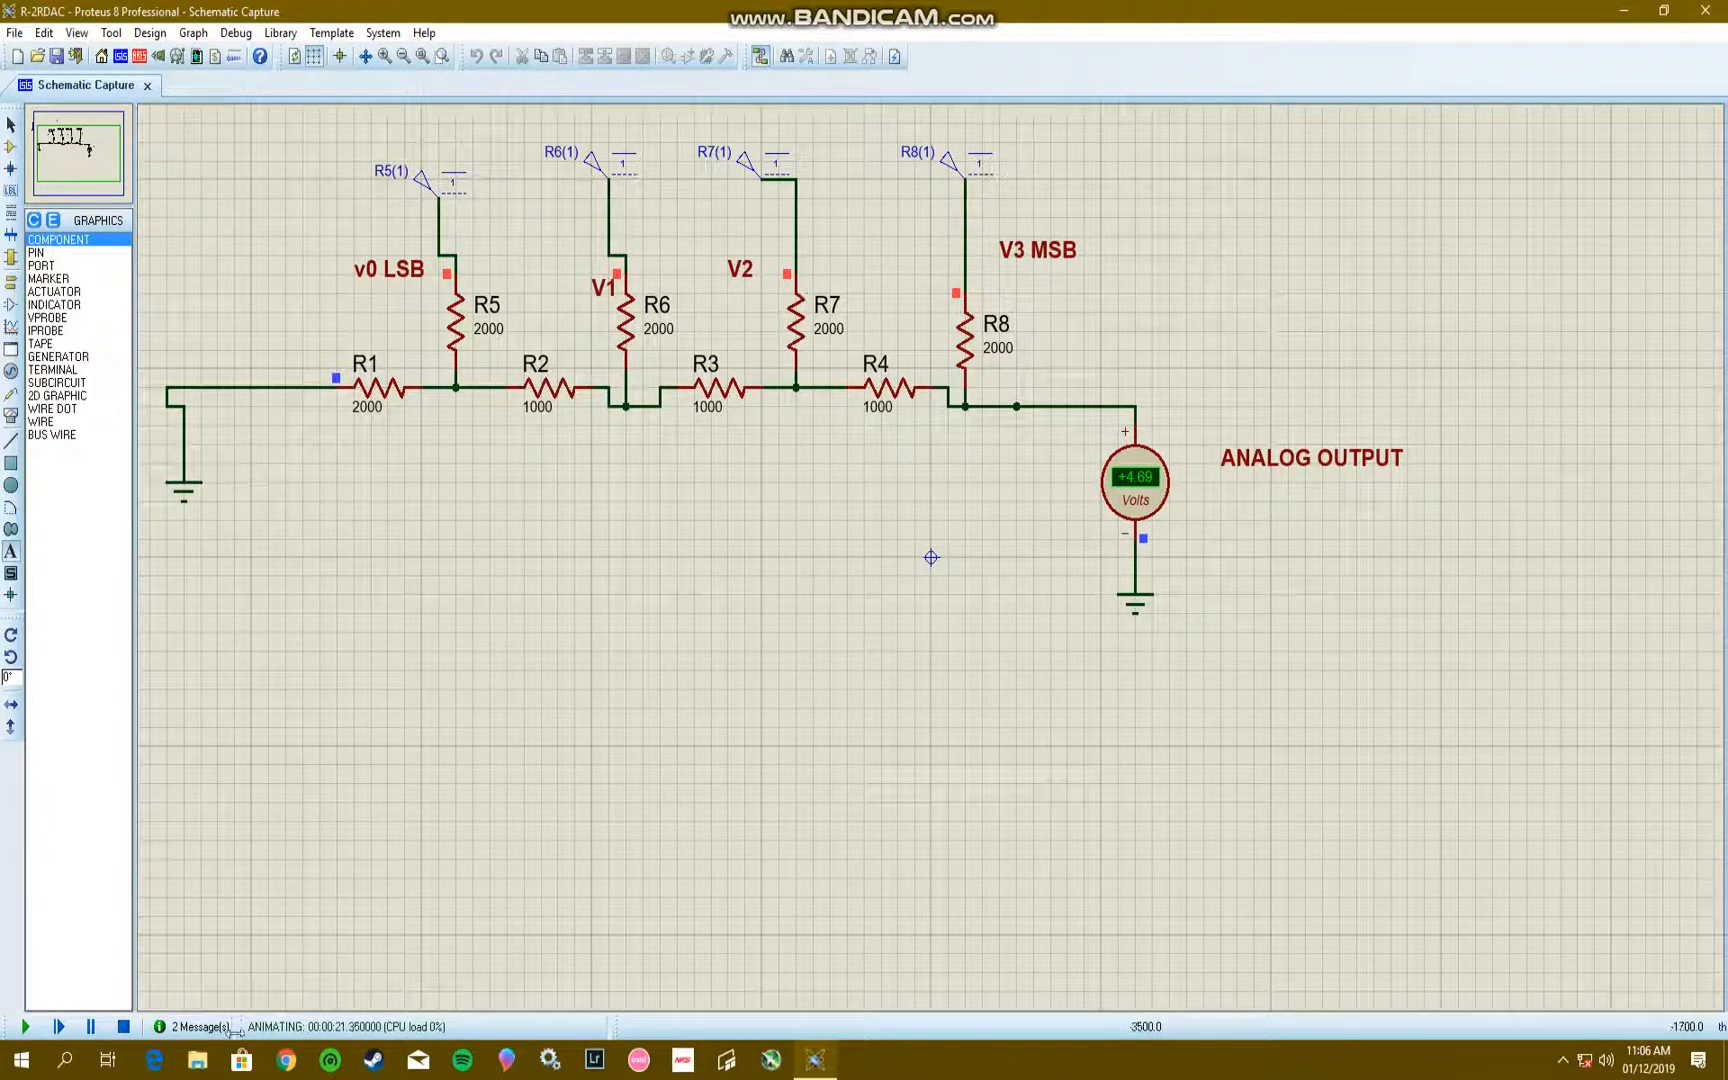
click(91, 1026)
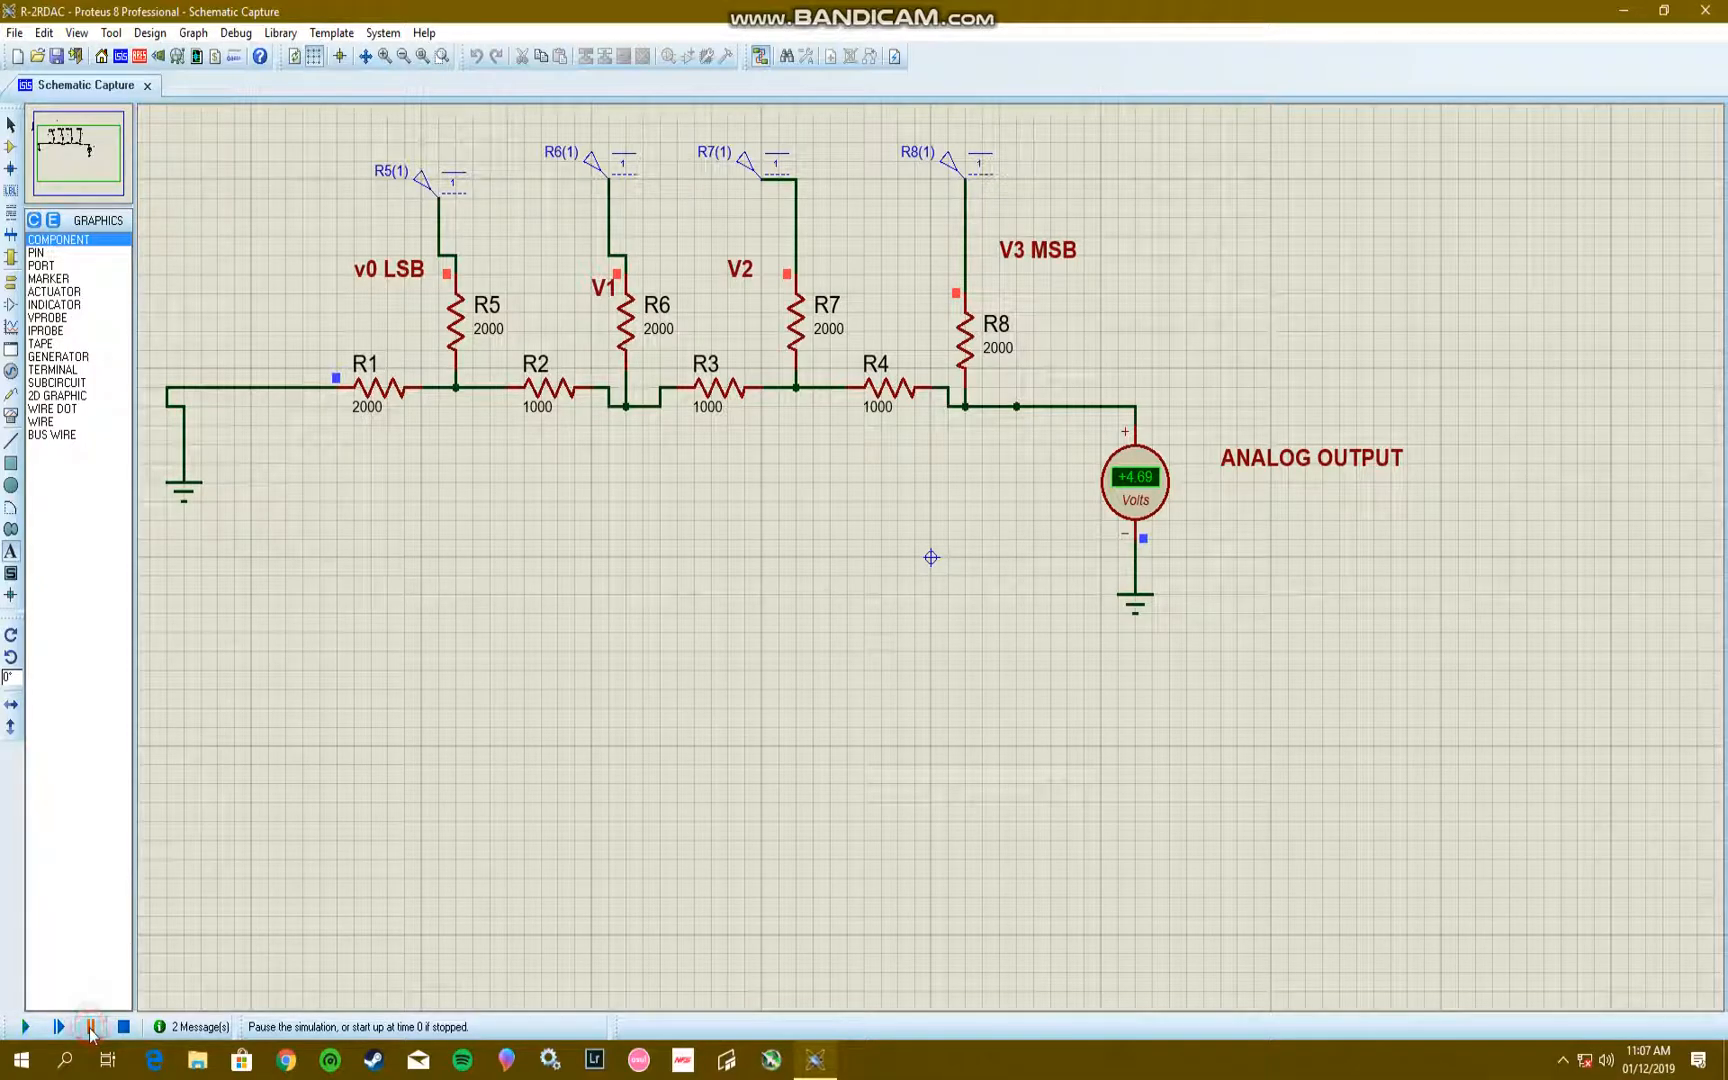
Step: Stop the simulation and change generator R6 on the V1 branch to Strong Low
click(123, 1026)
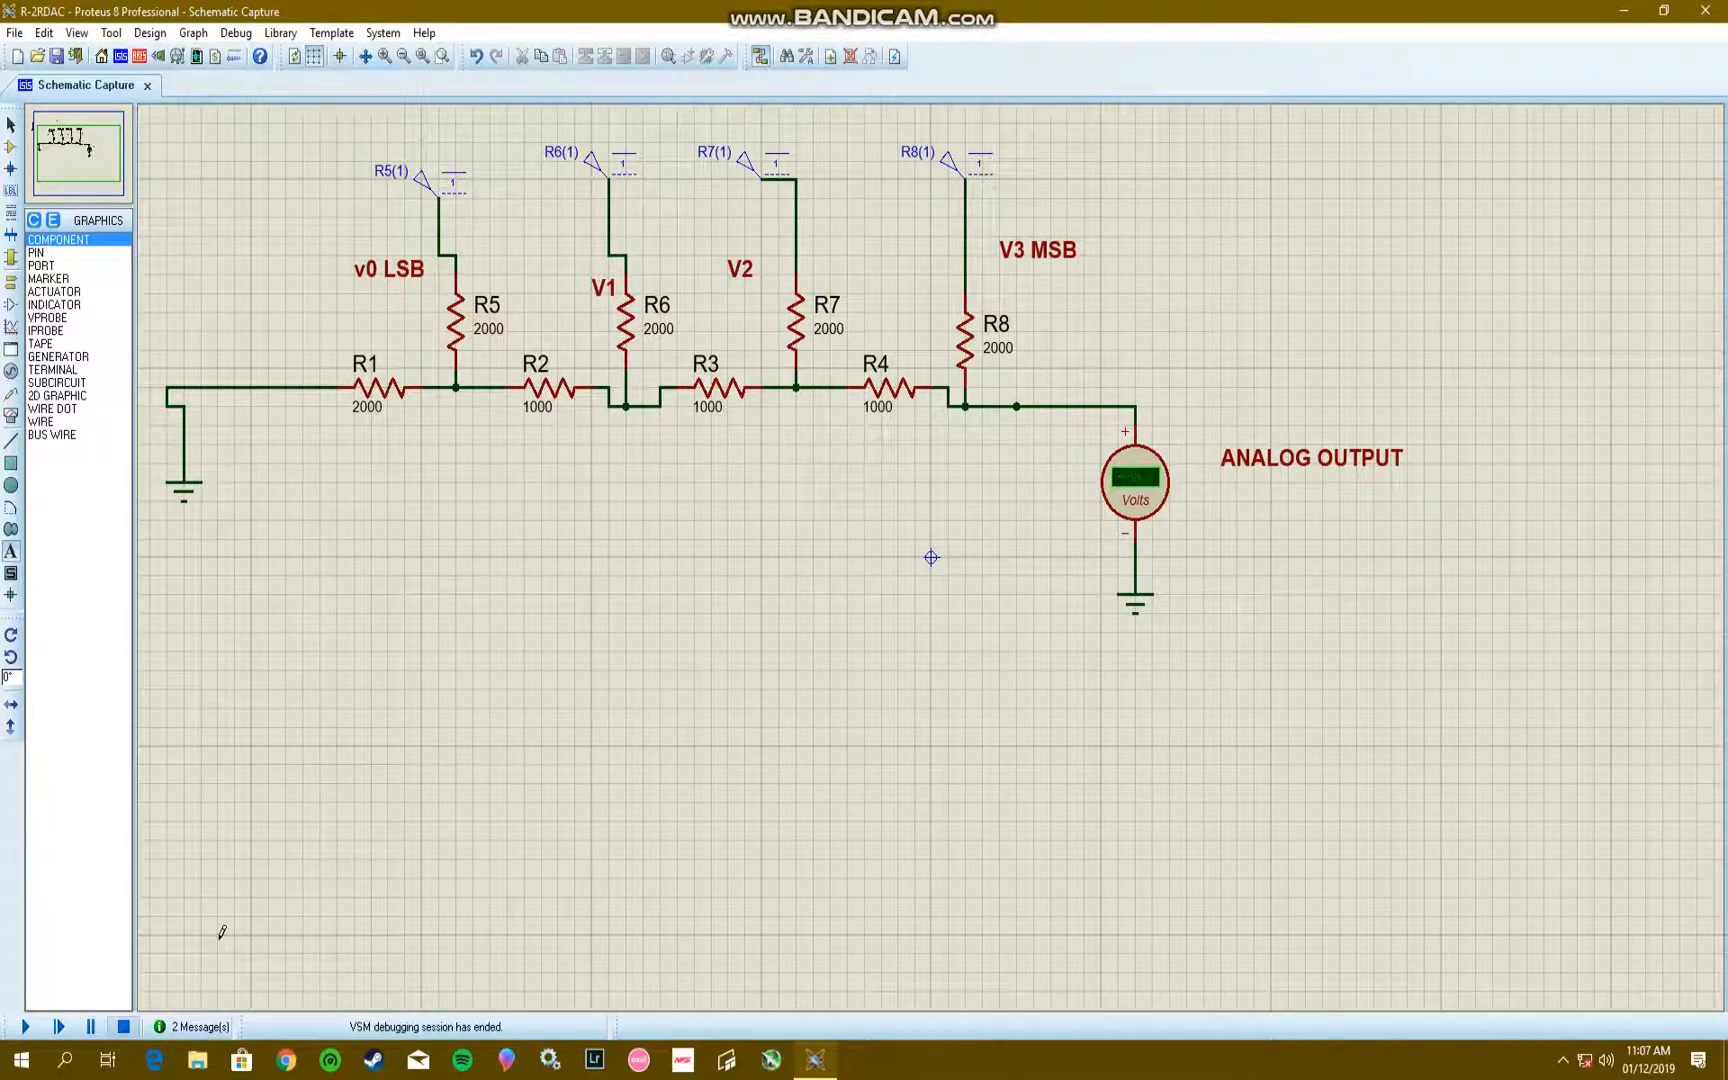
right_click(623, 168)
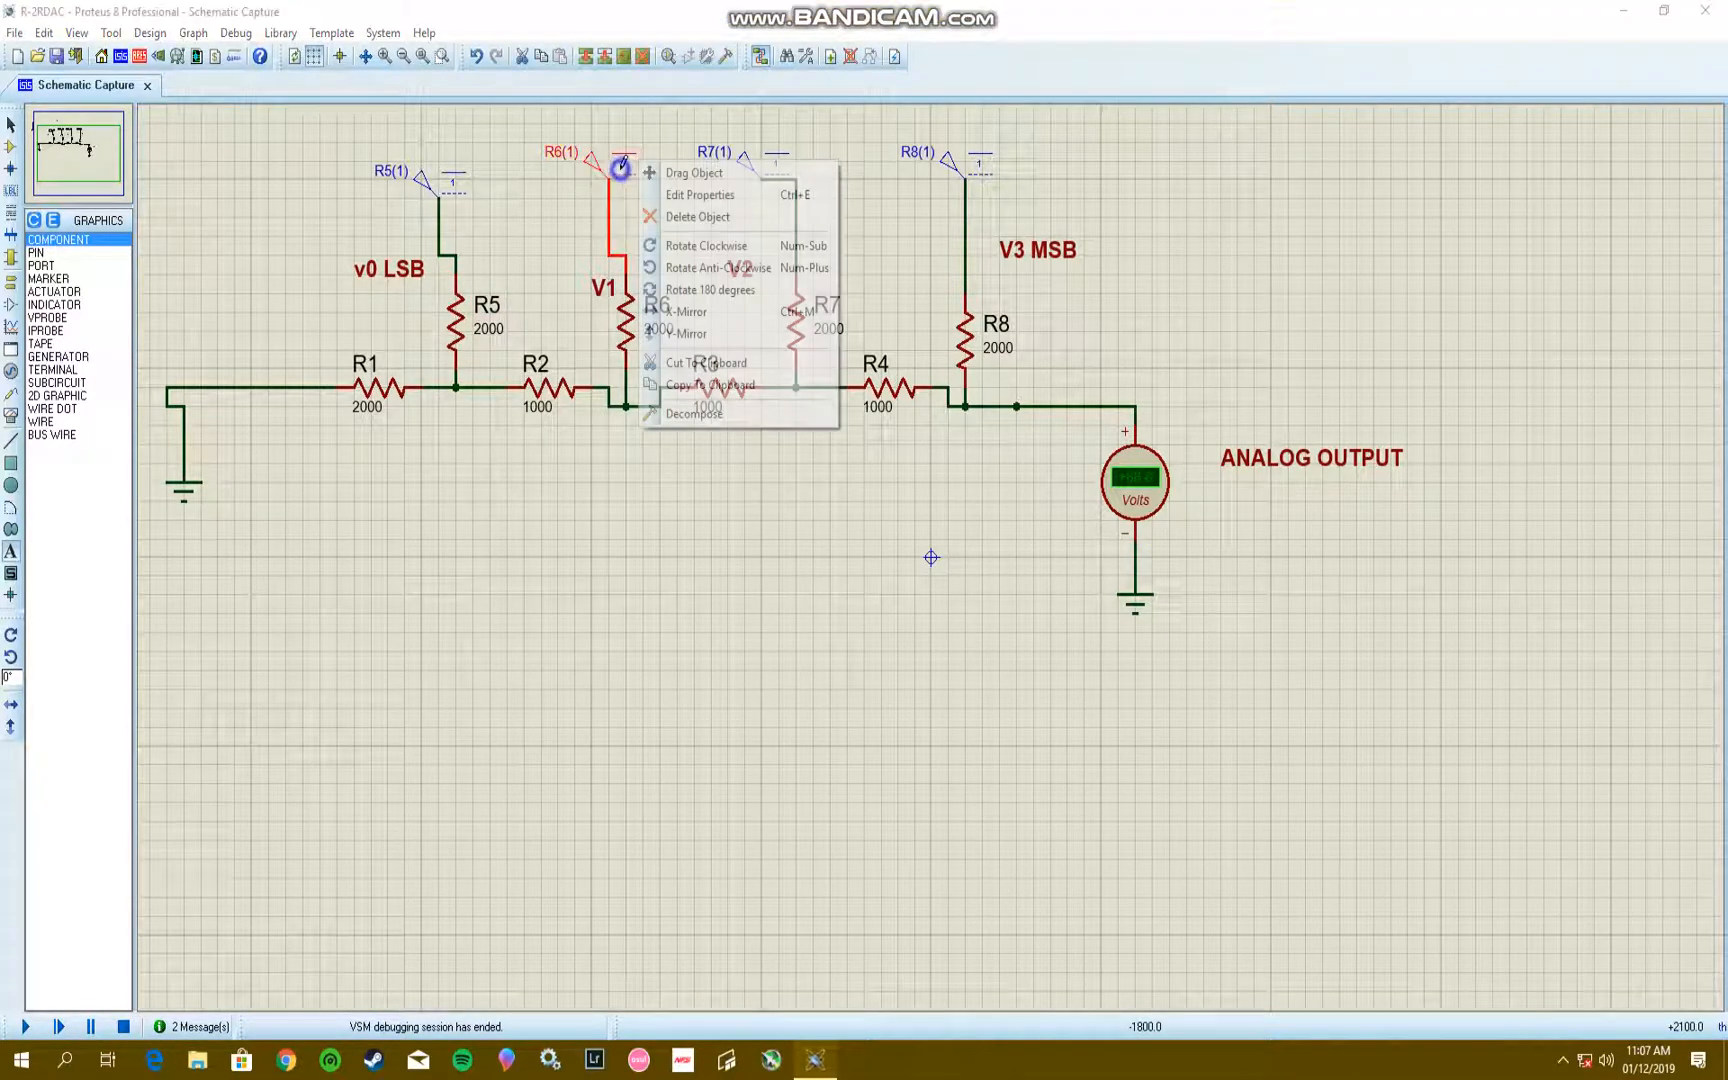
mouse_move(701, 195)
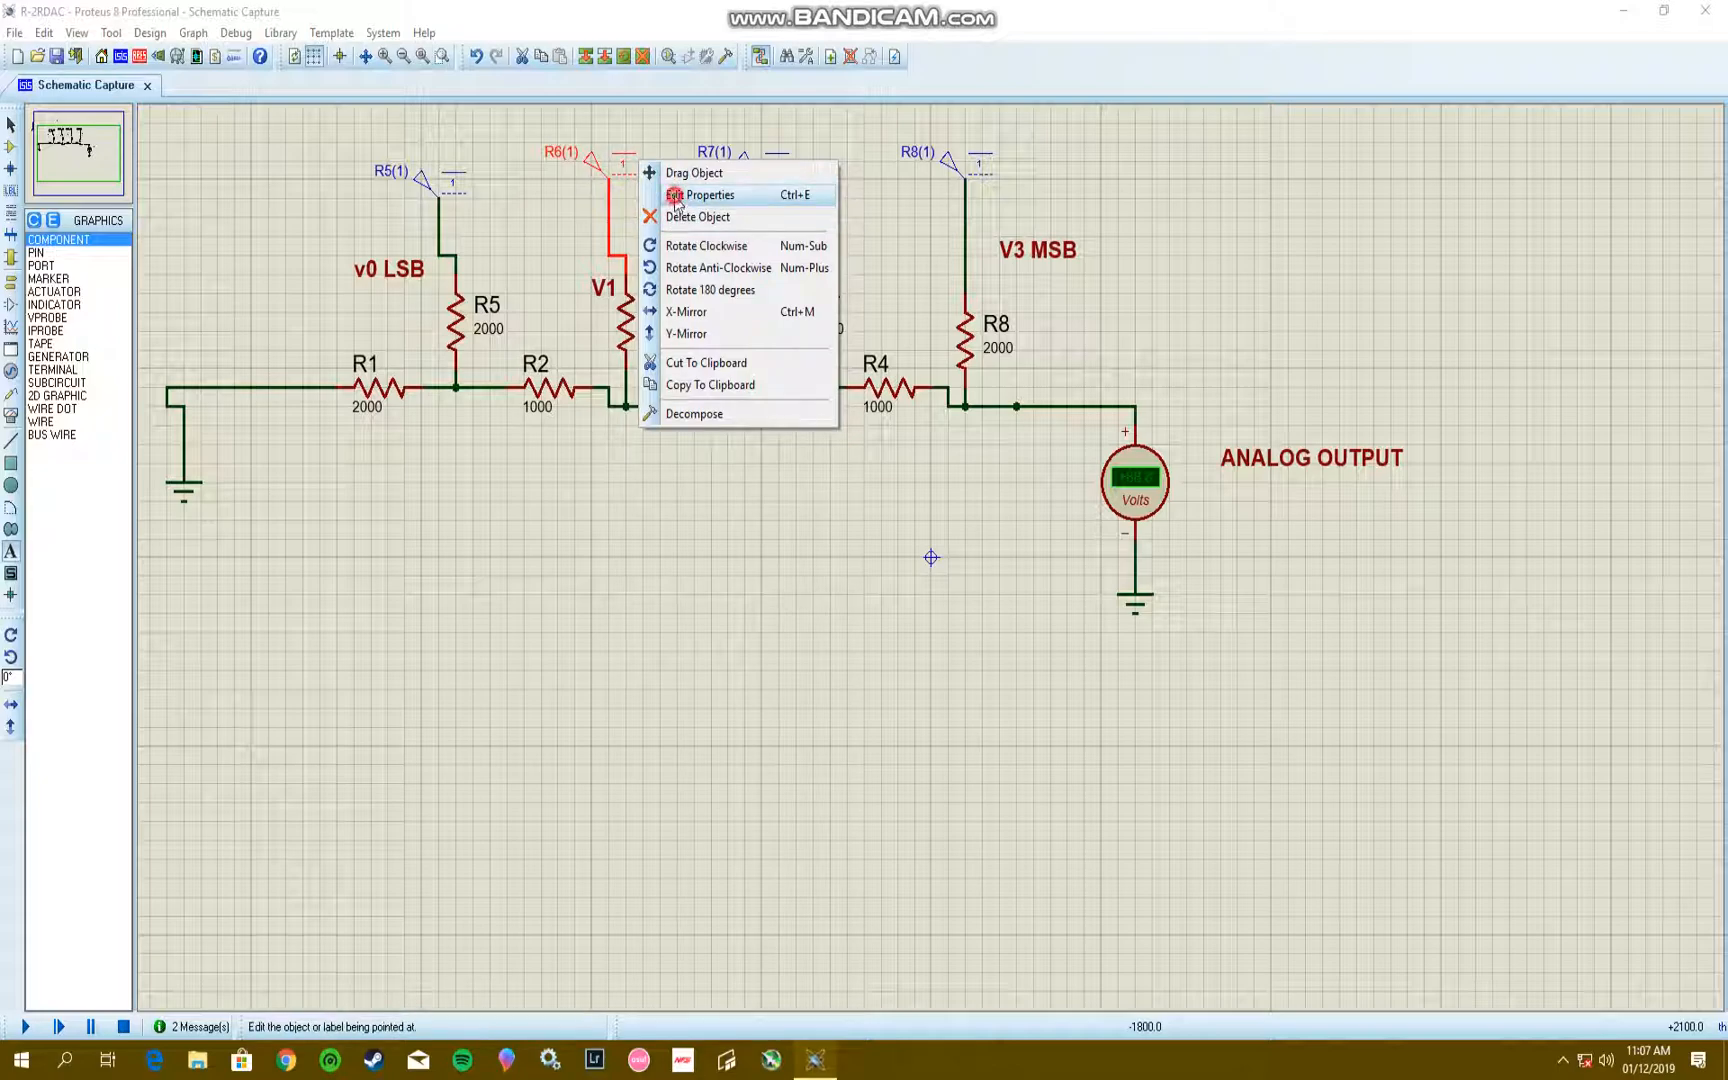
click(703, 195)
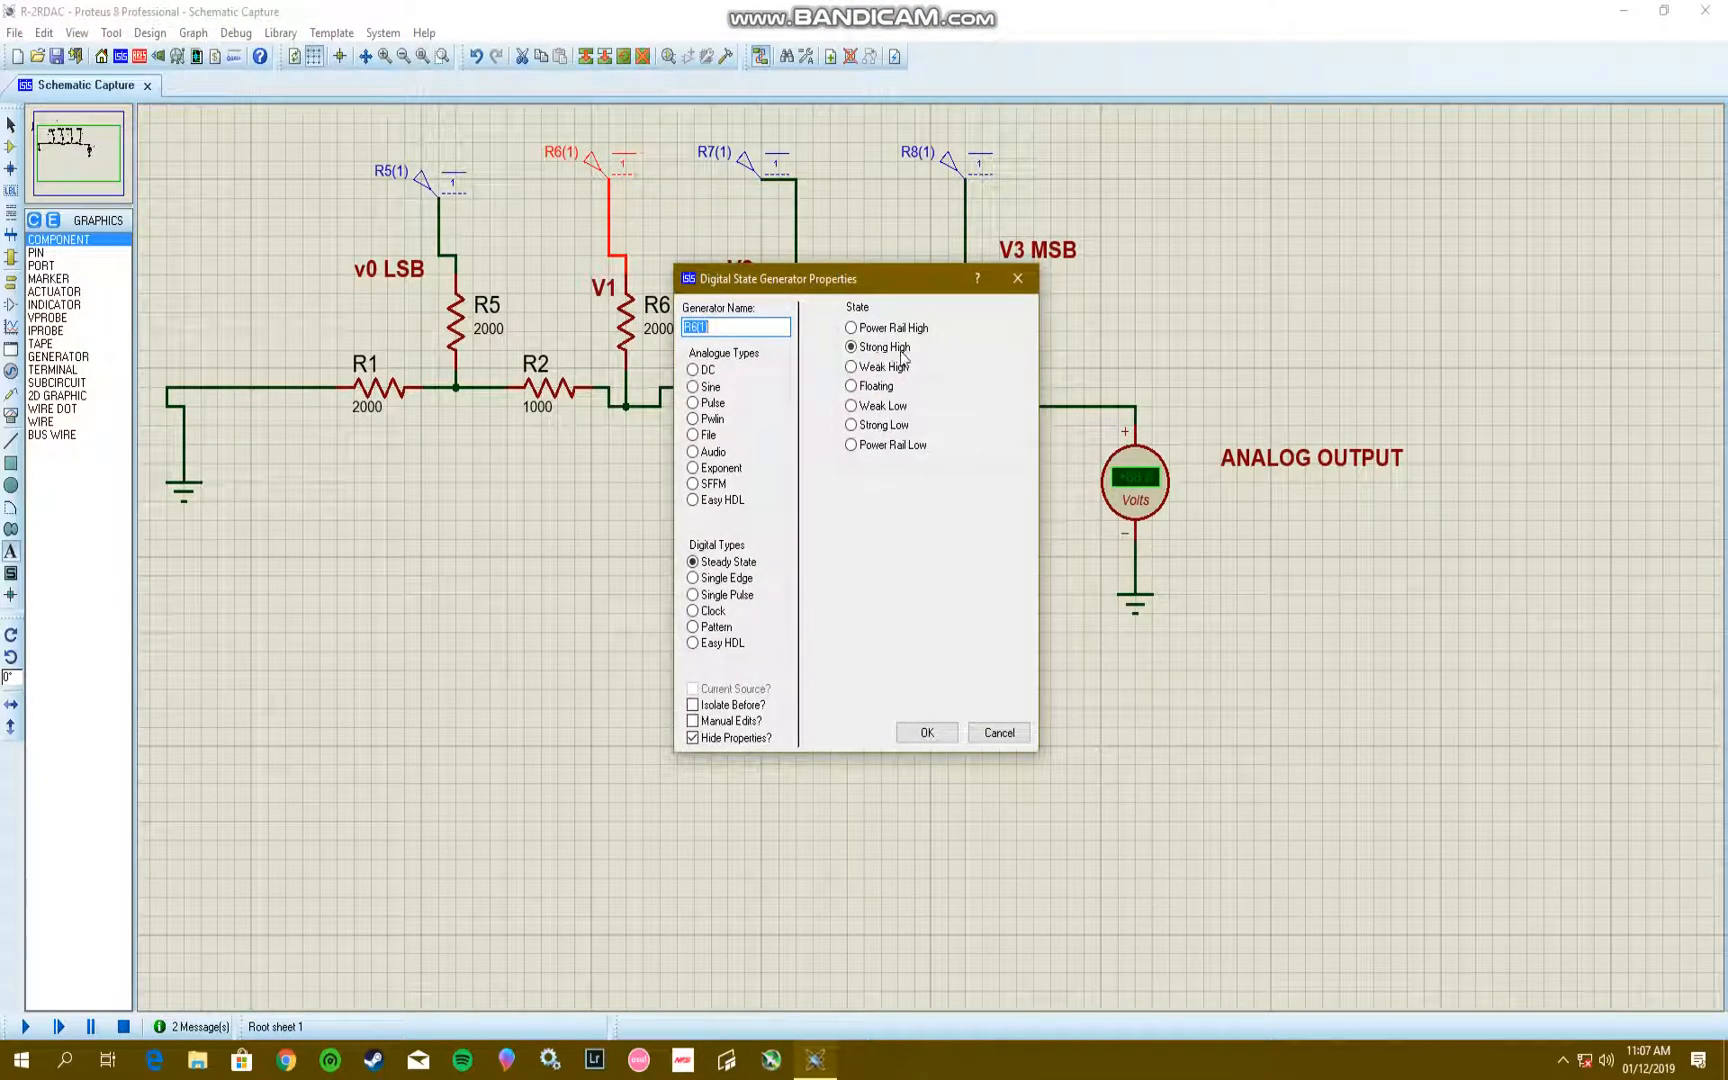
click(851, 424)
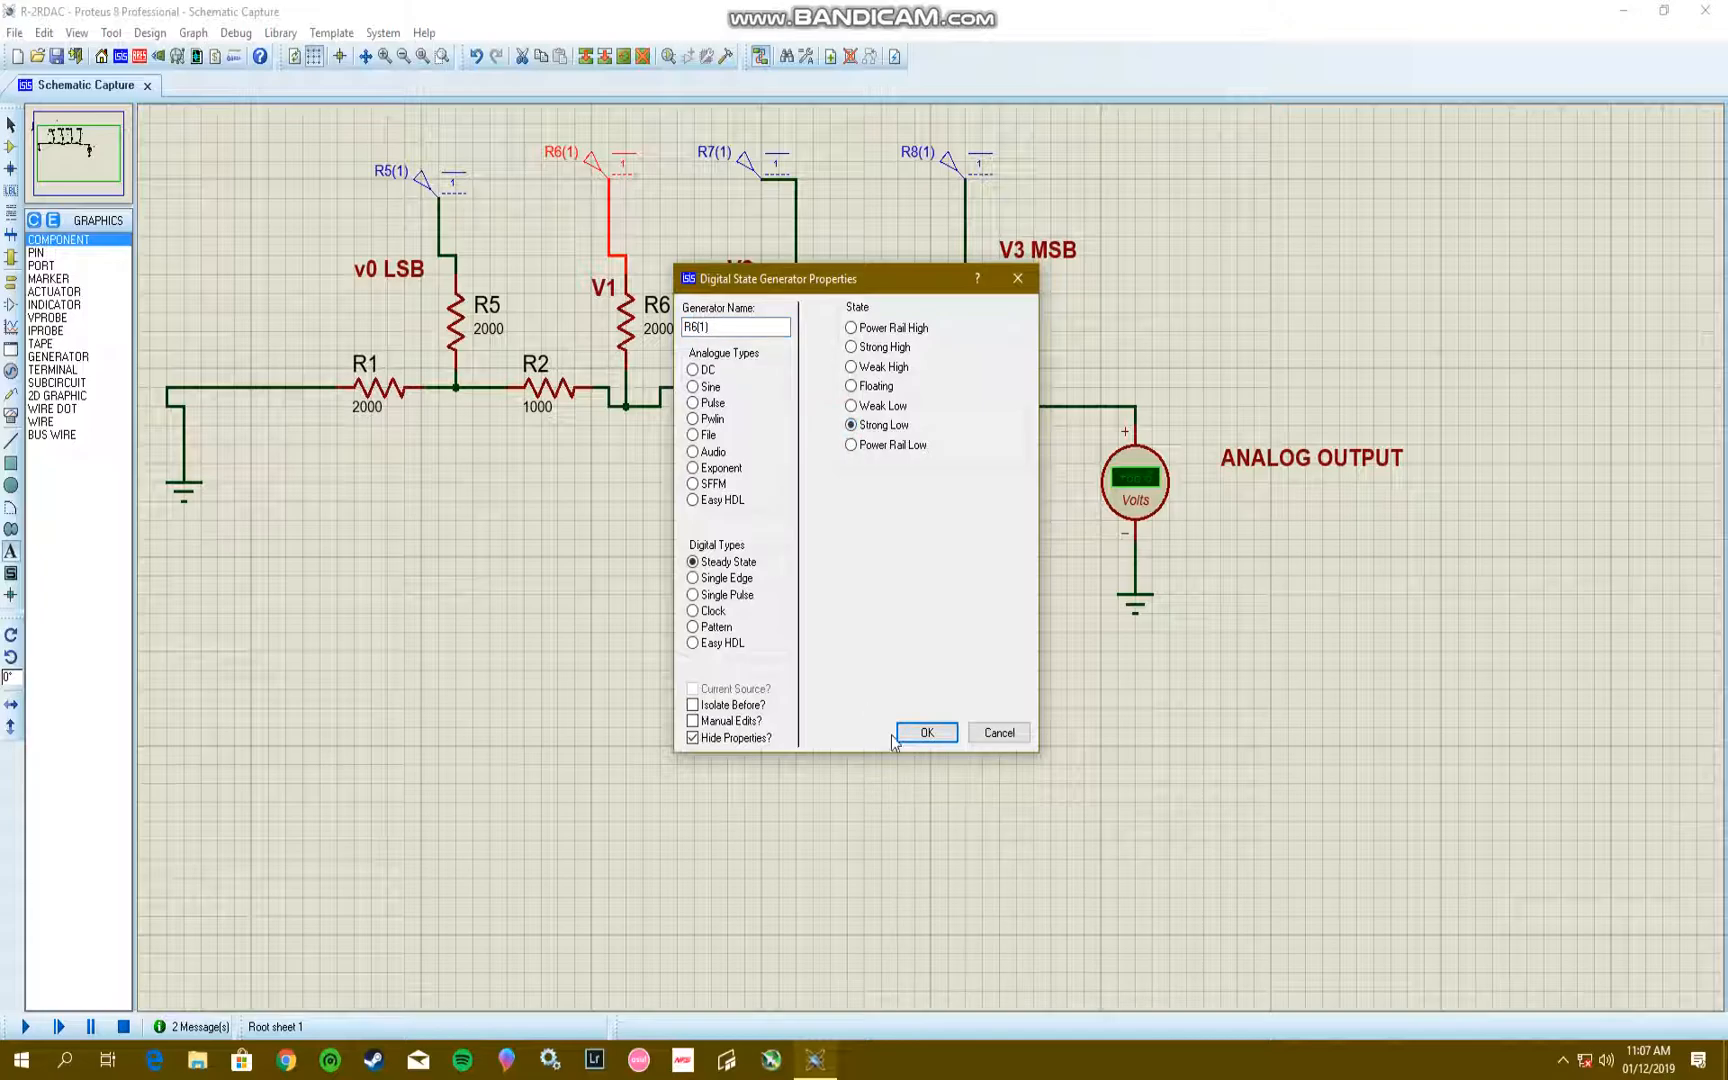
click(926, 733)
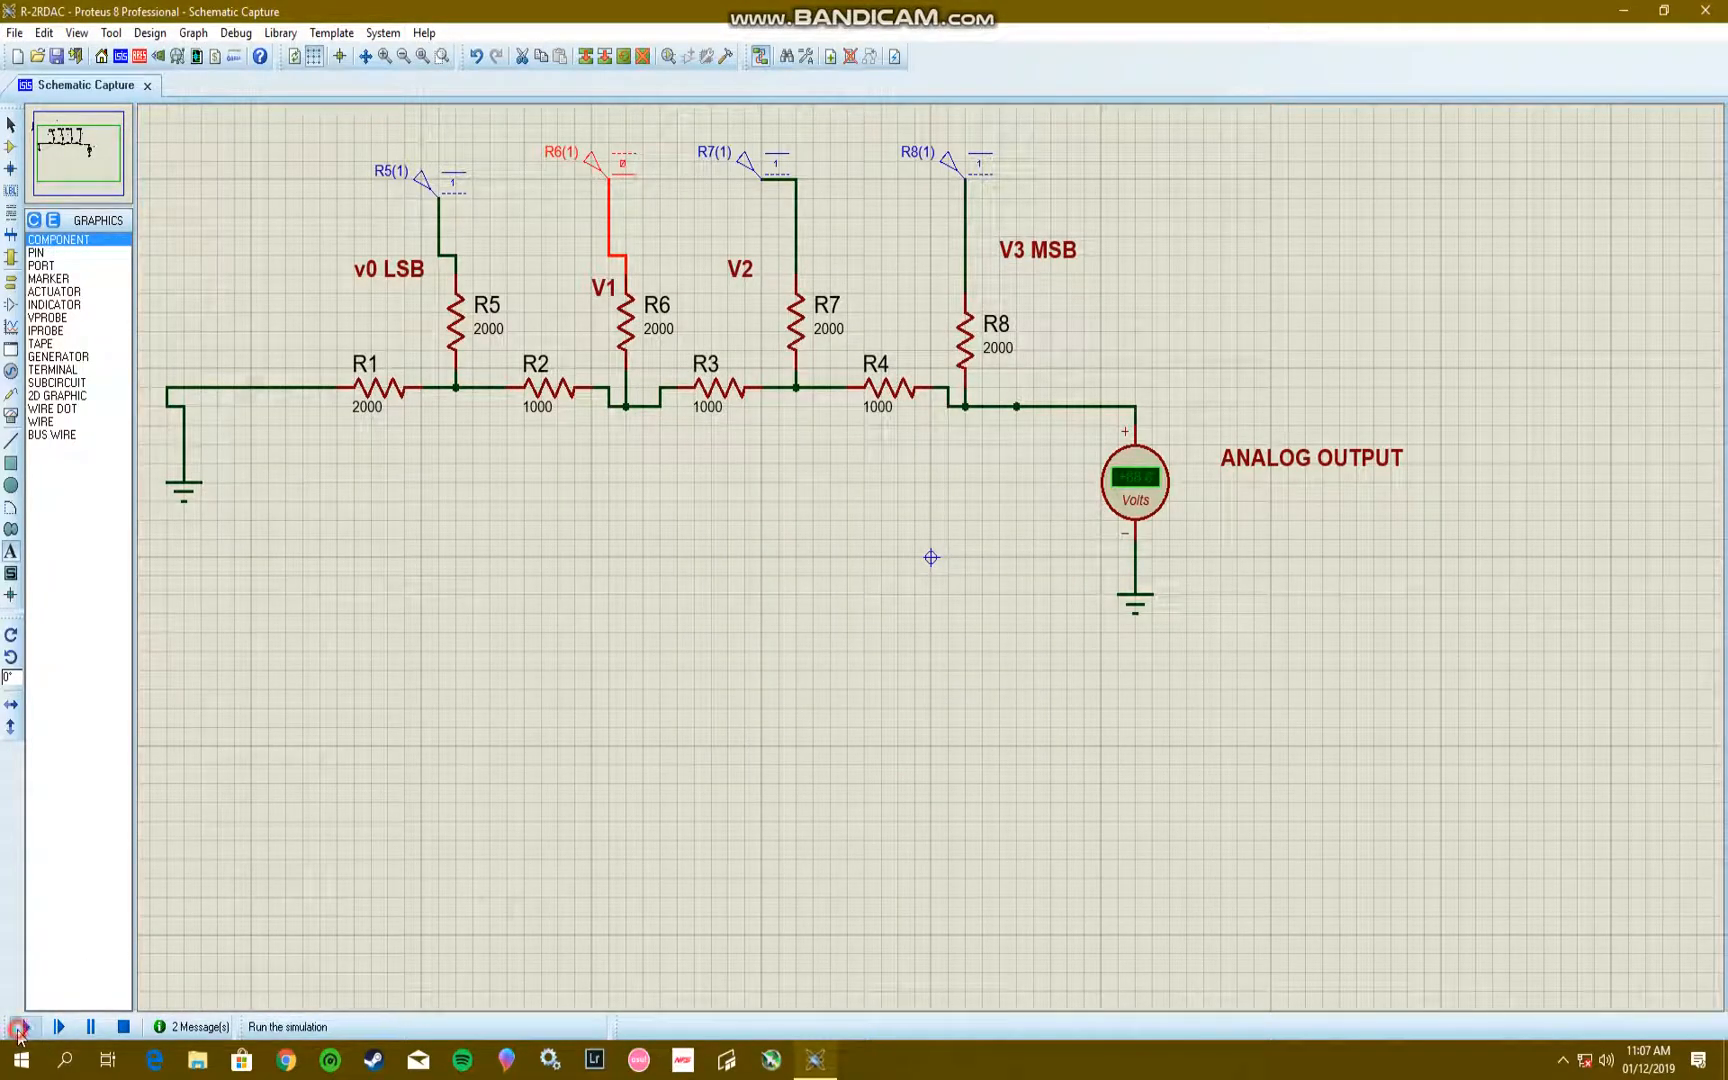
Step: Rerun the simulation with input 1011, read +4.06 V, then stop it
click(28, 1026)
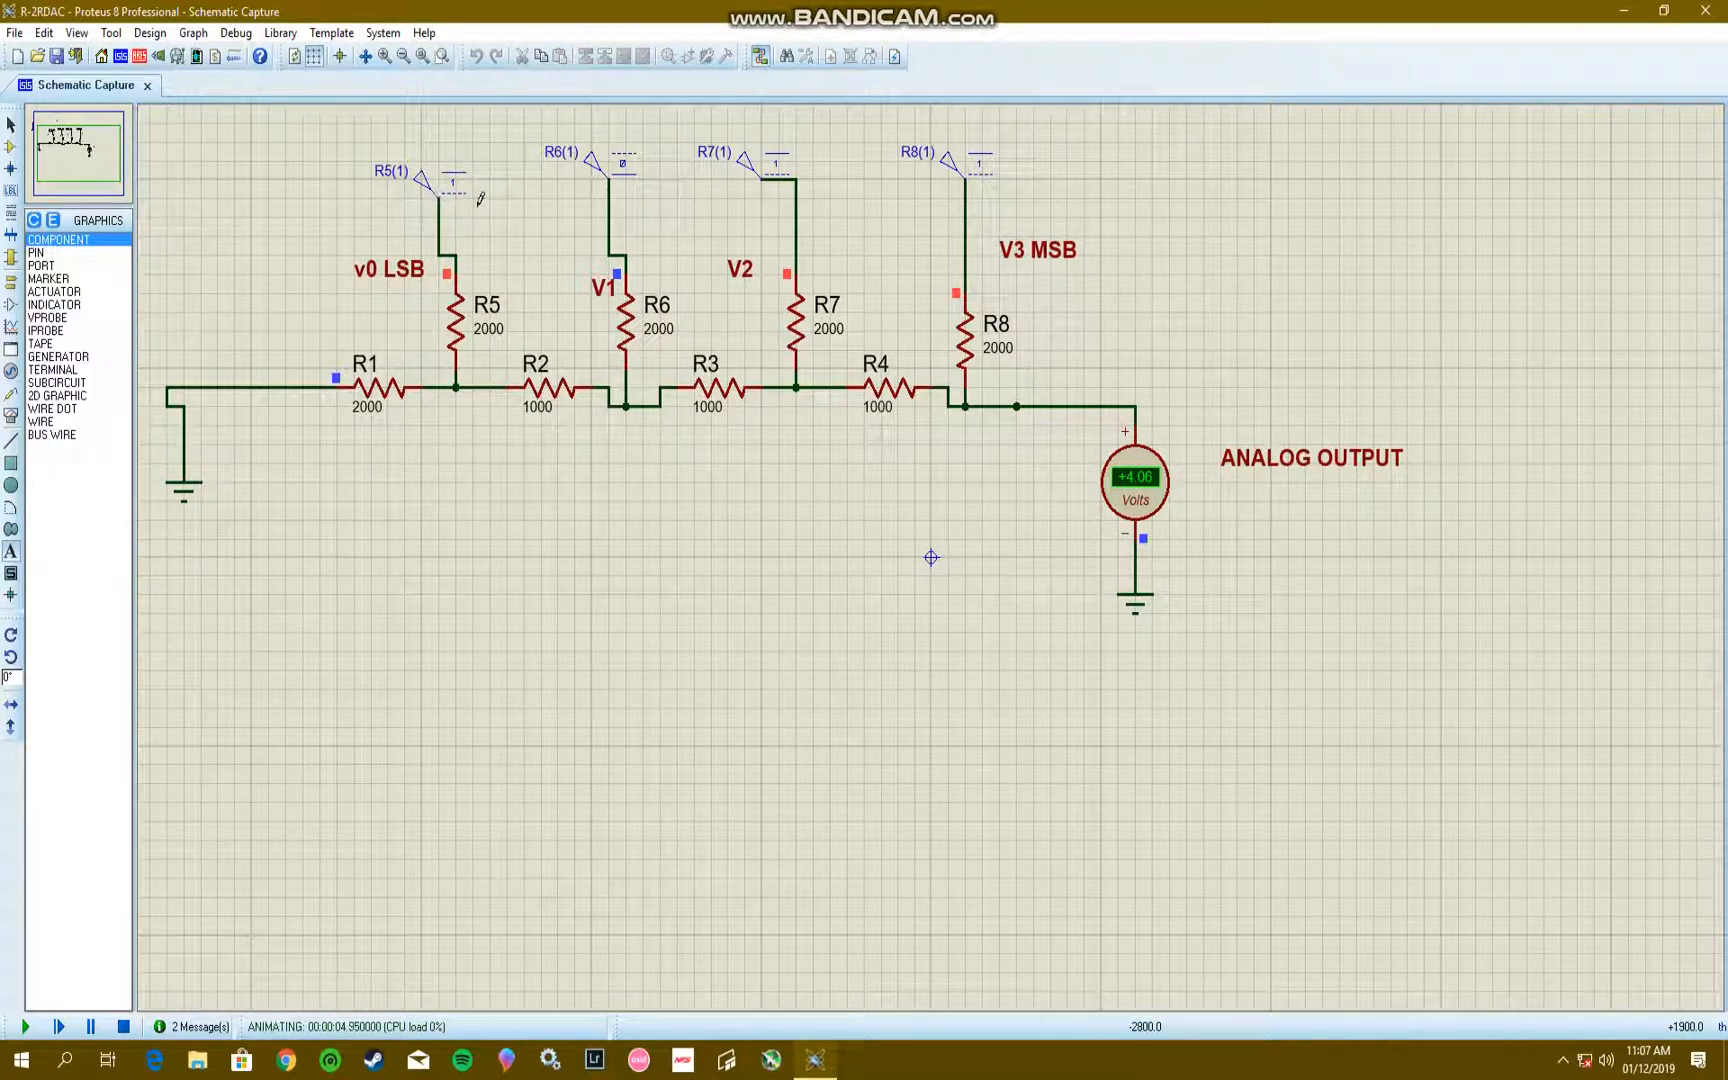
click(91, 1026)
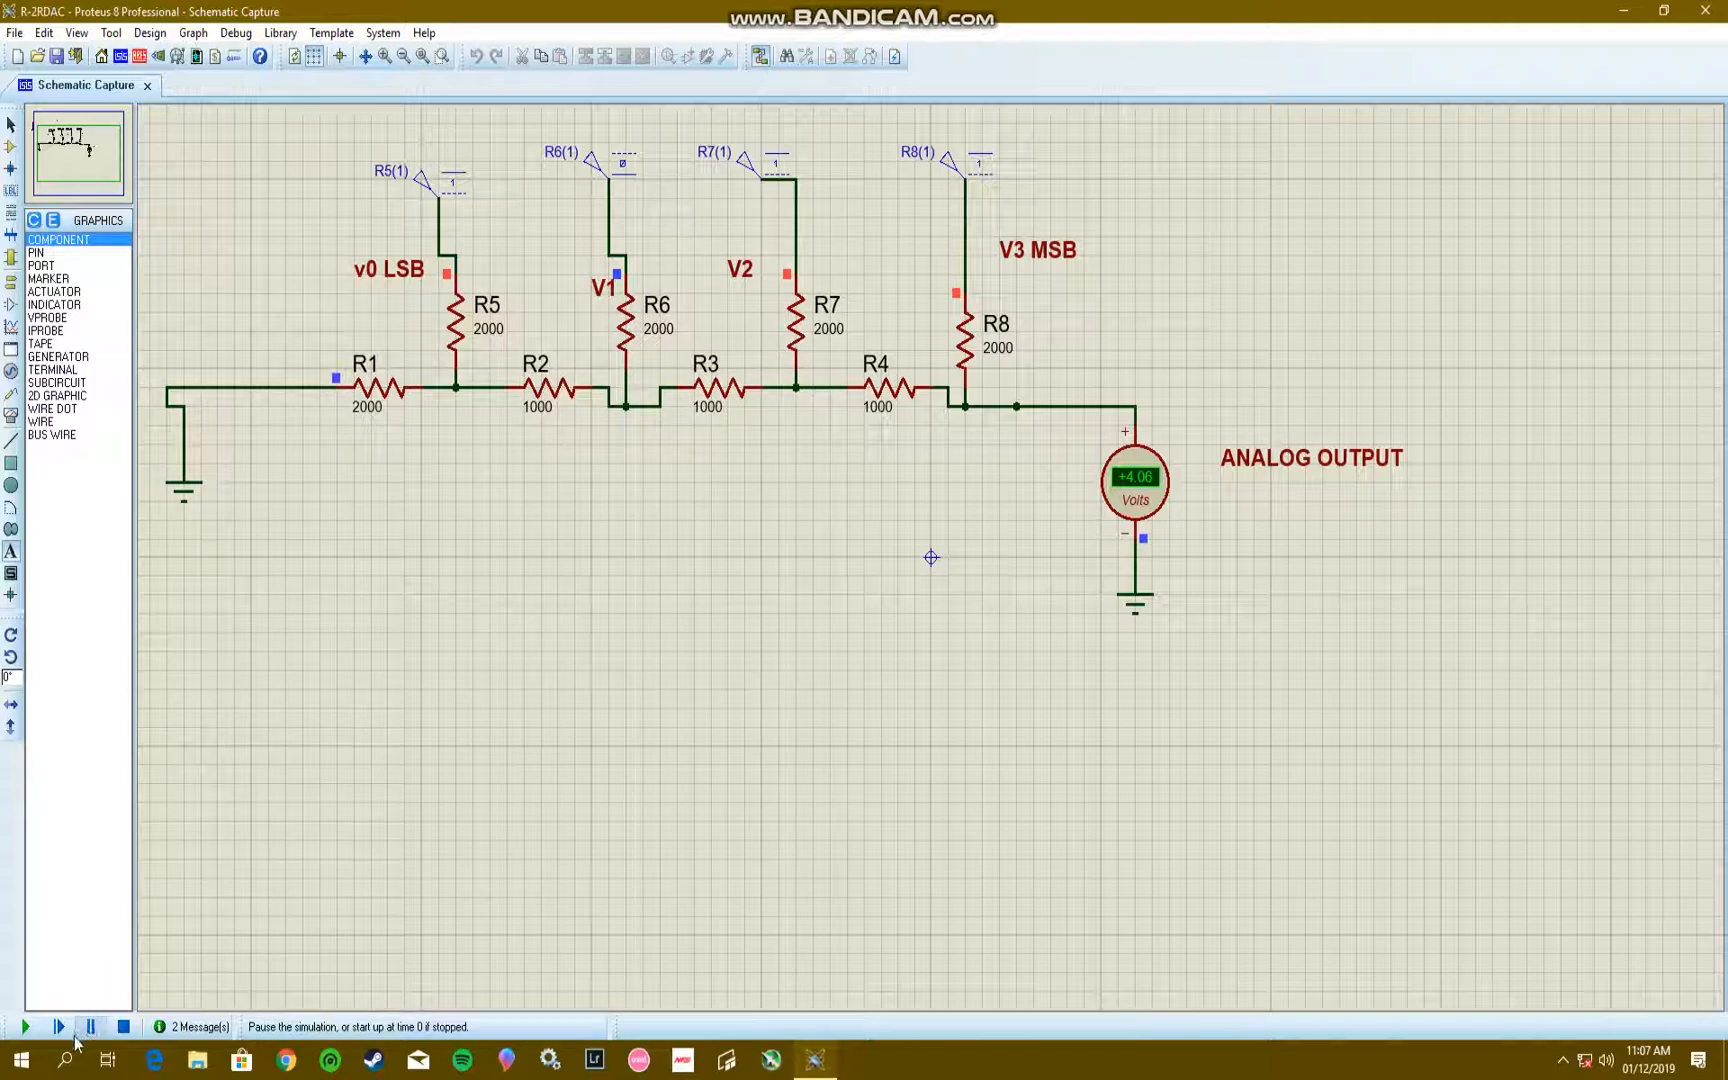
click(123, 1026)
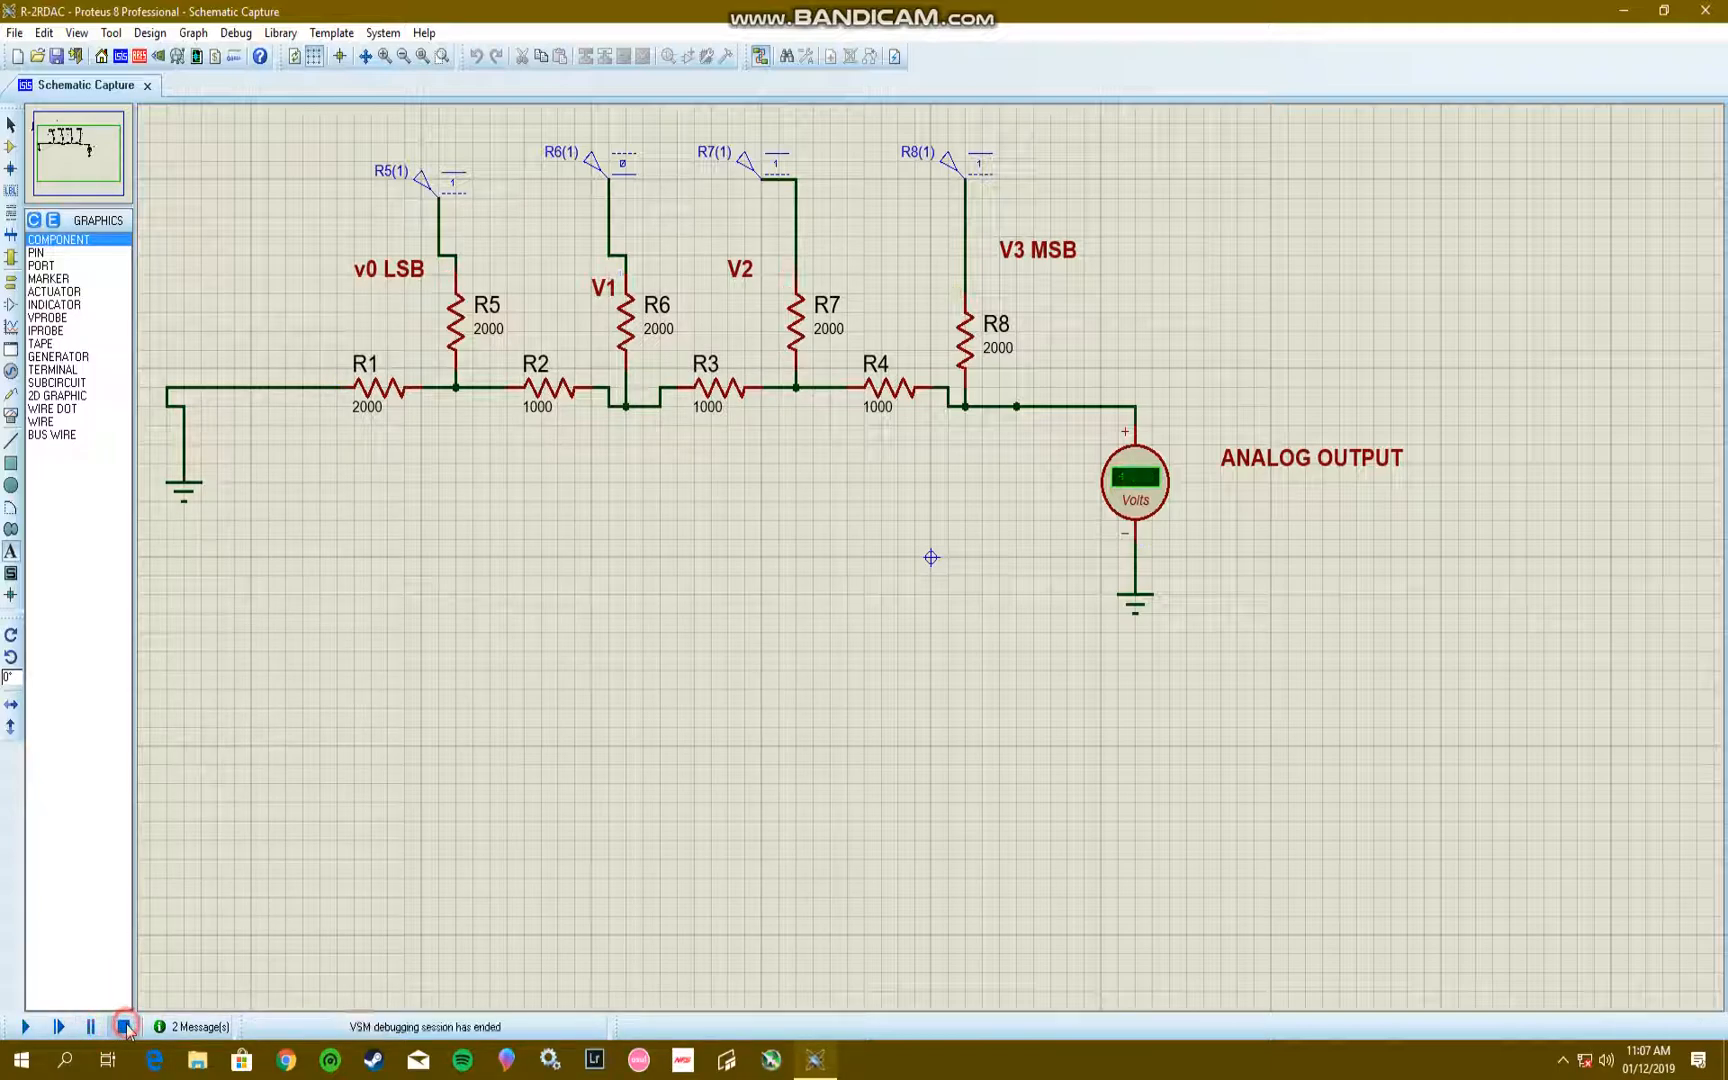
Step: Set generator R5(1) to Strong Low and check R6(1)'s state
right_click(452, 182)
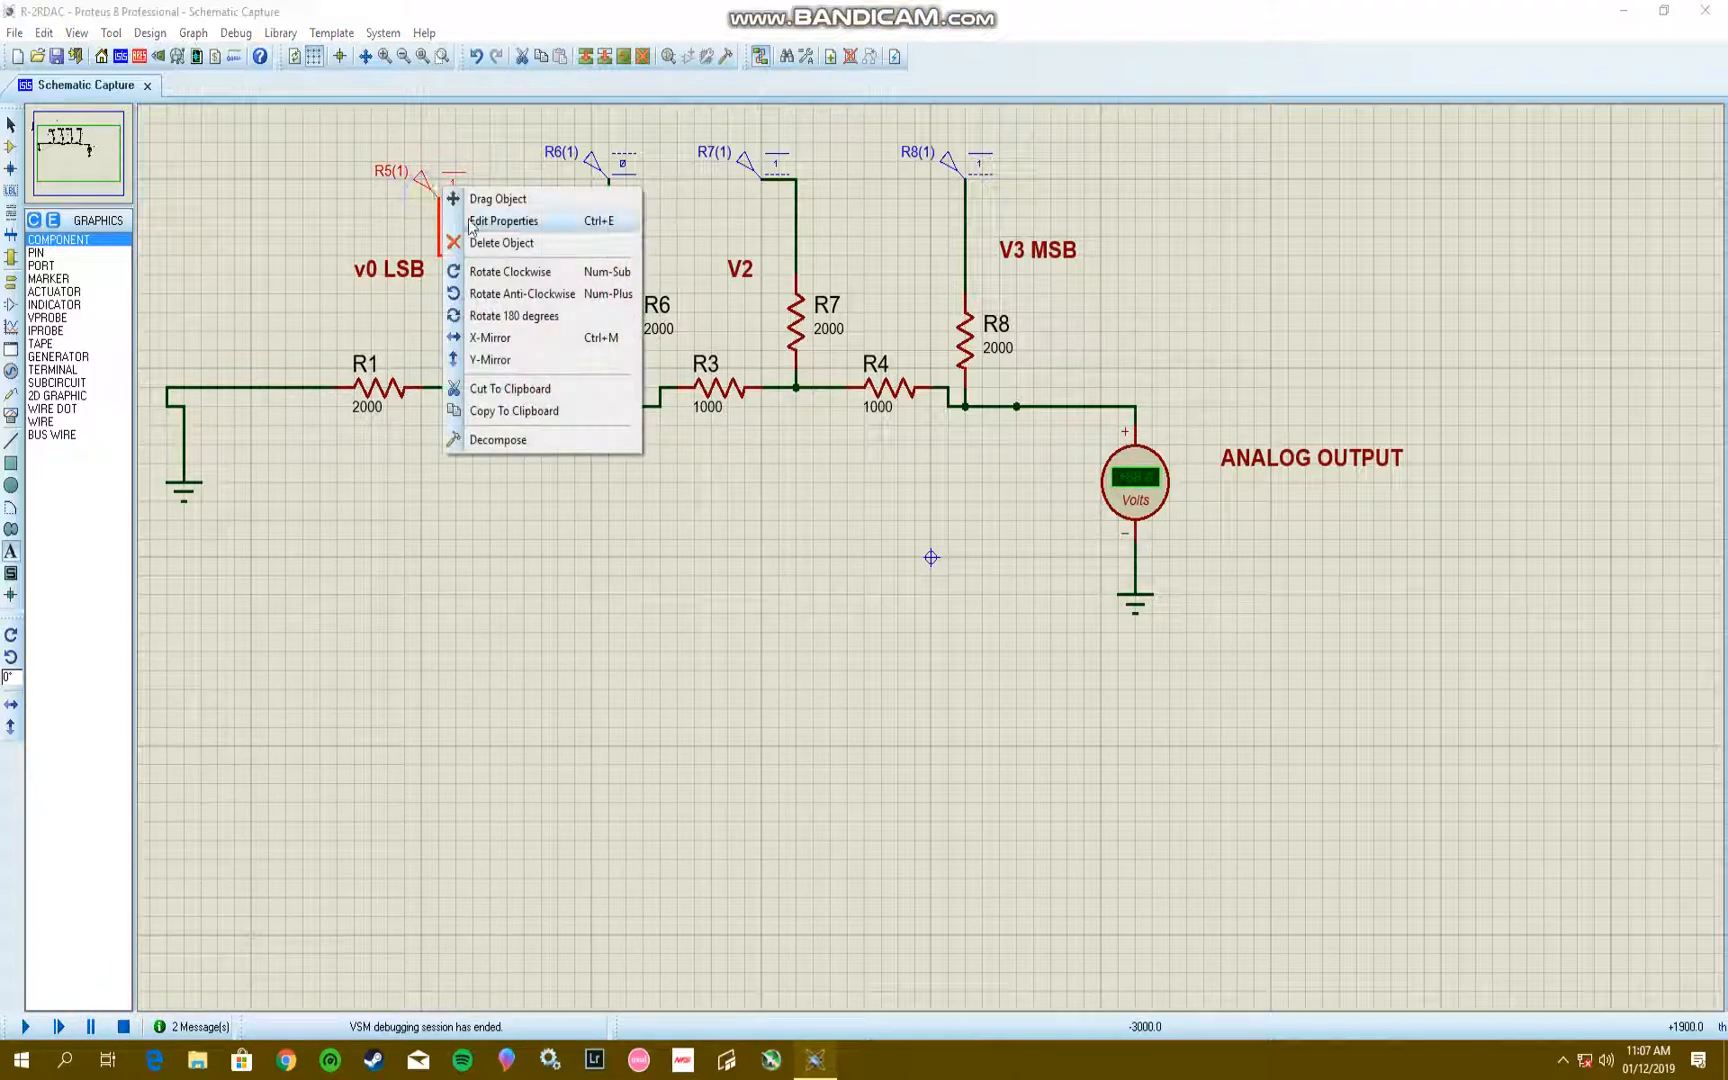
click(504, 220)
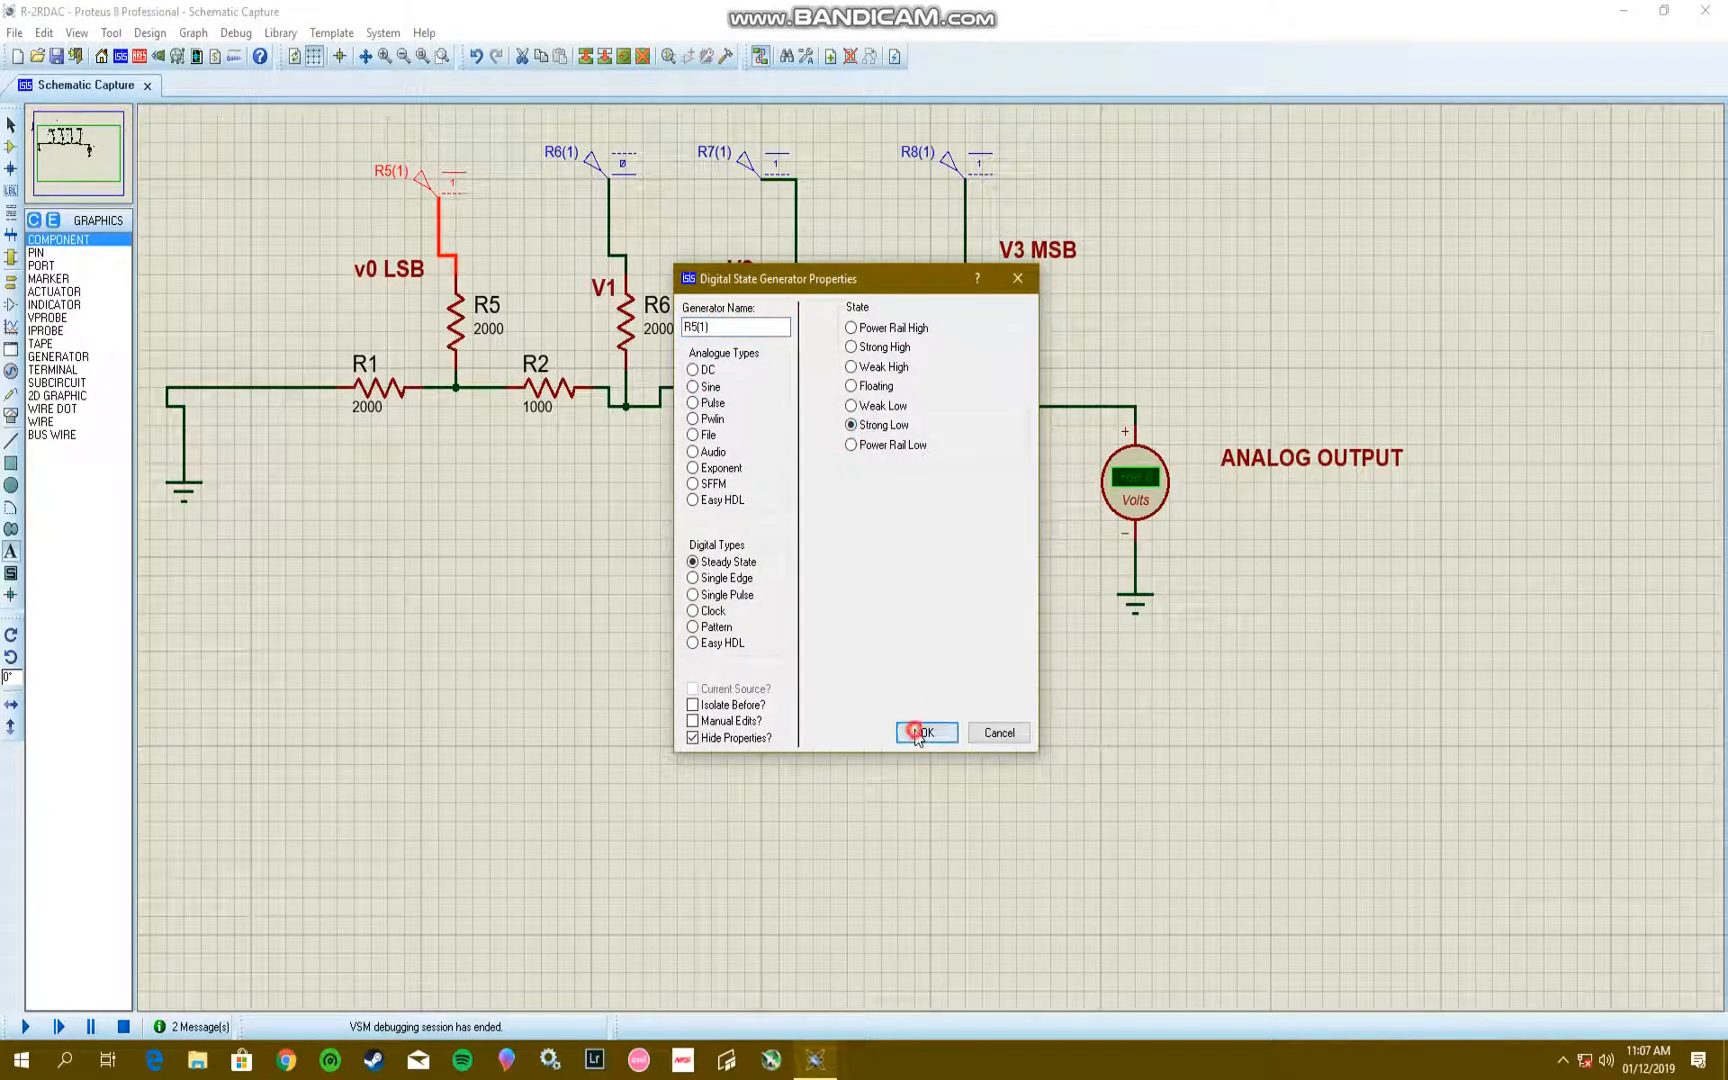
click(924, 733)
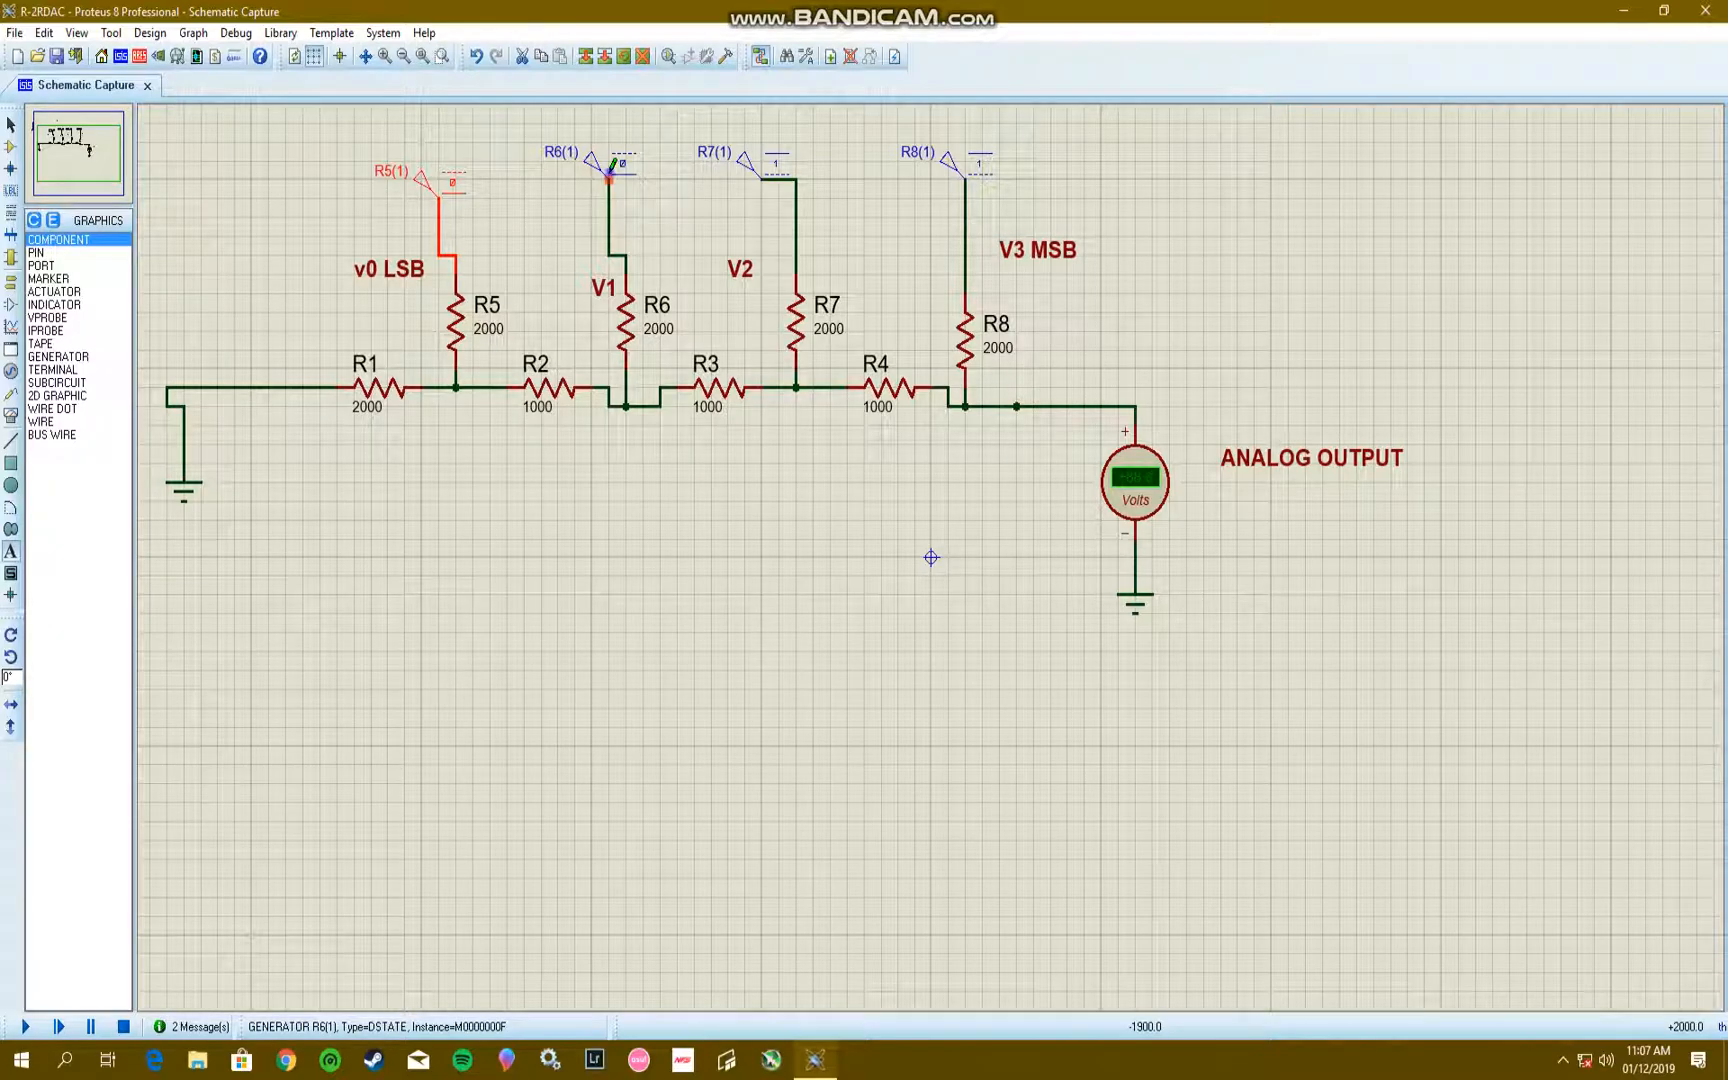
double_click(609, 165)
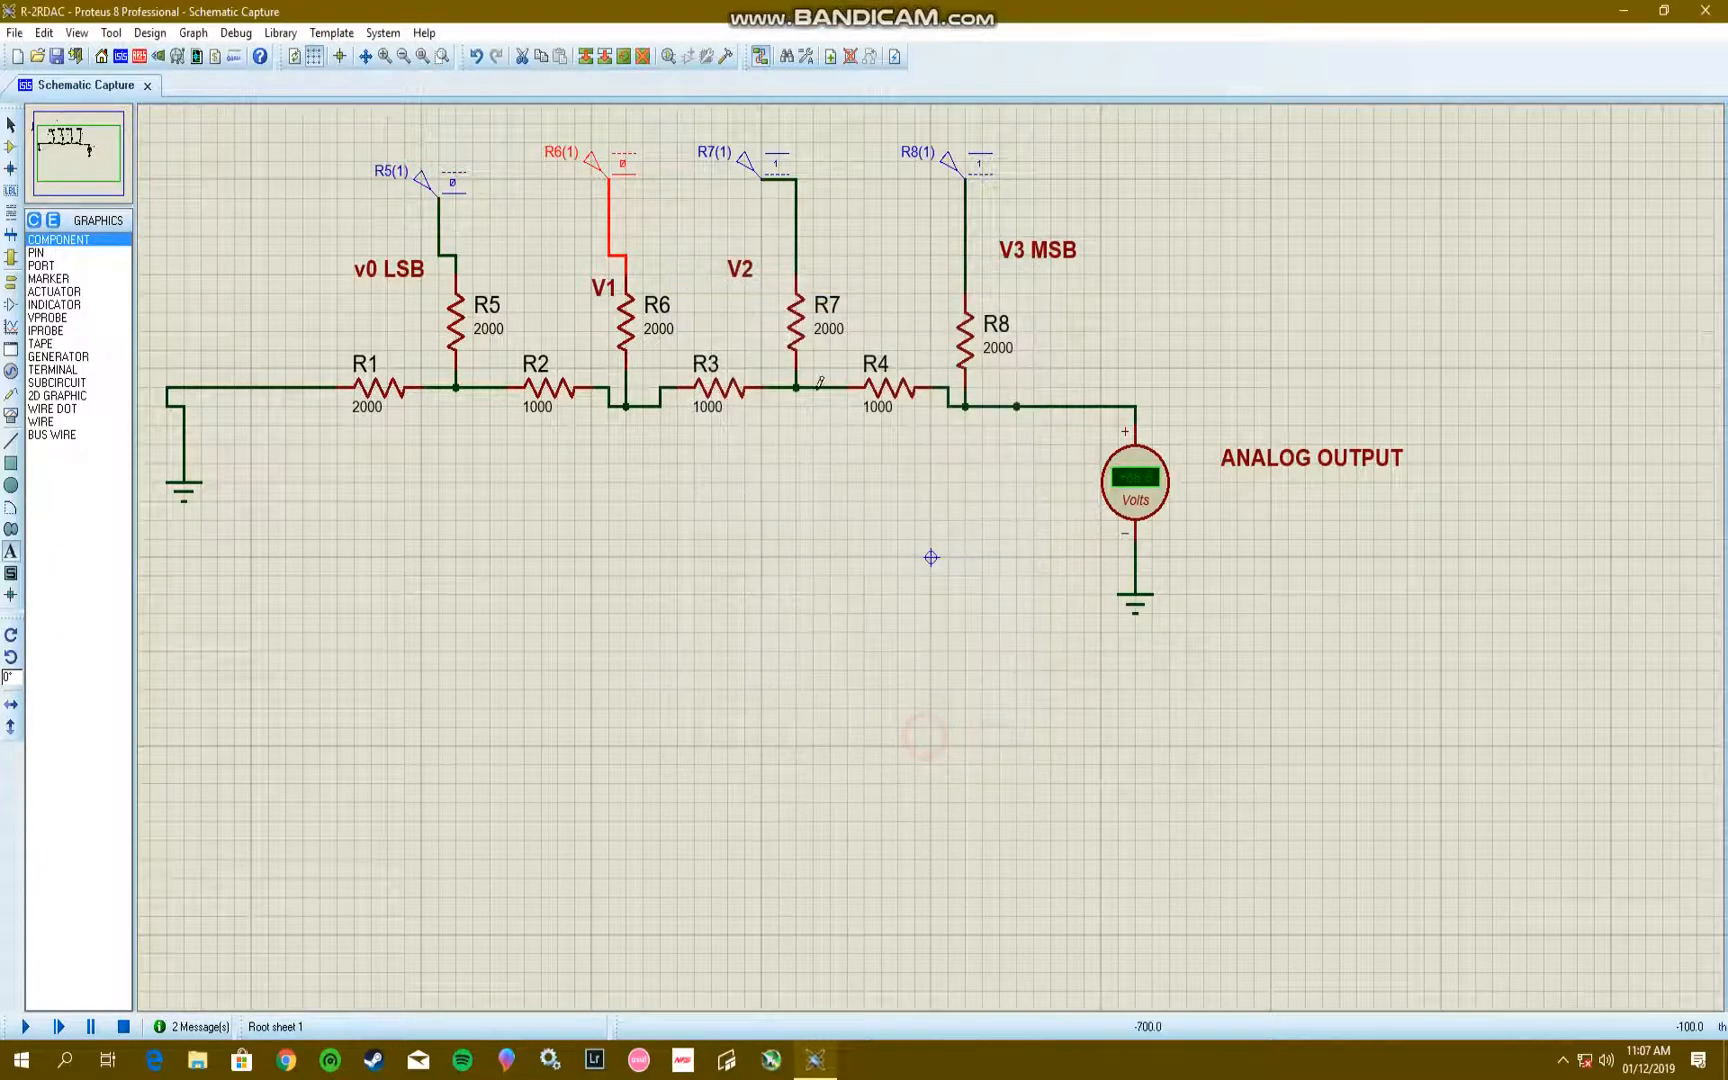
Step: Set generators R7(1) and R8(1) to Strong Low
right_click(777, 165)
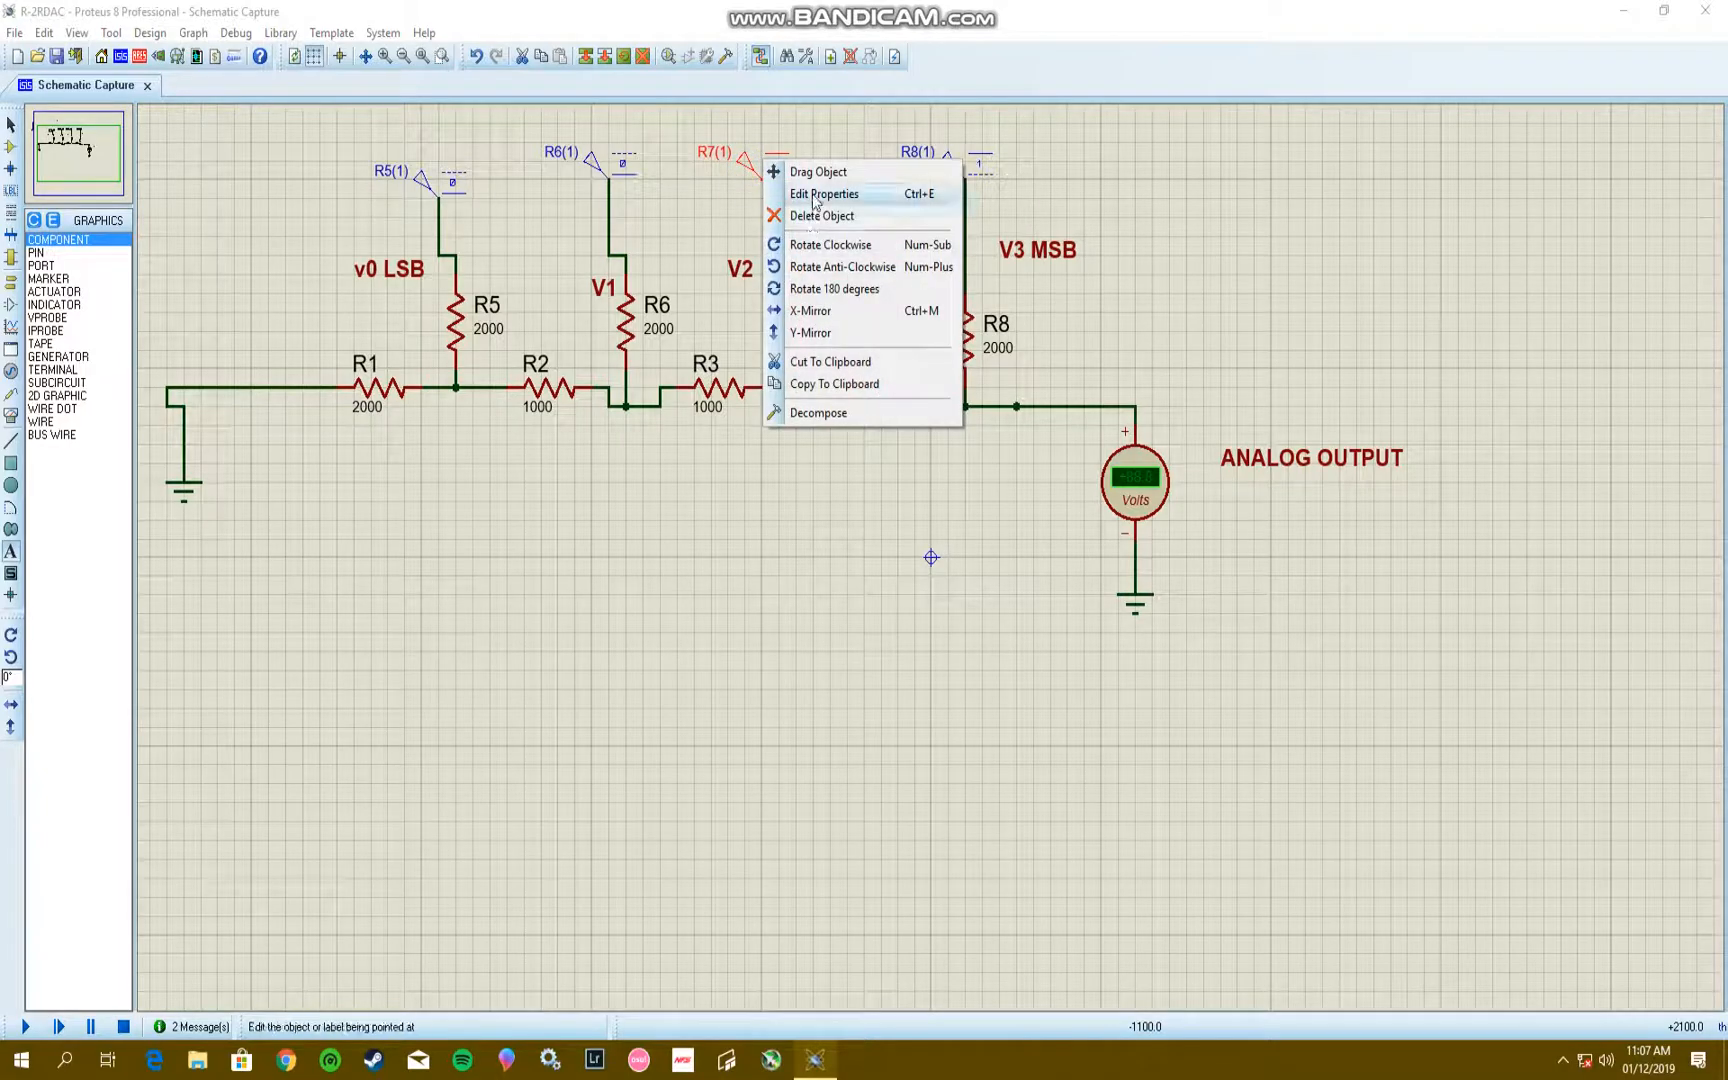
click(824, 194)
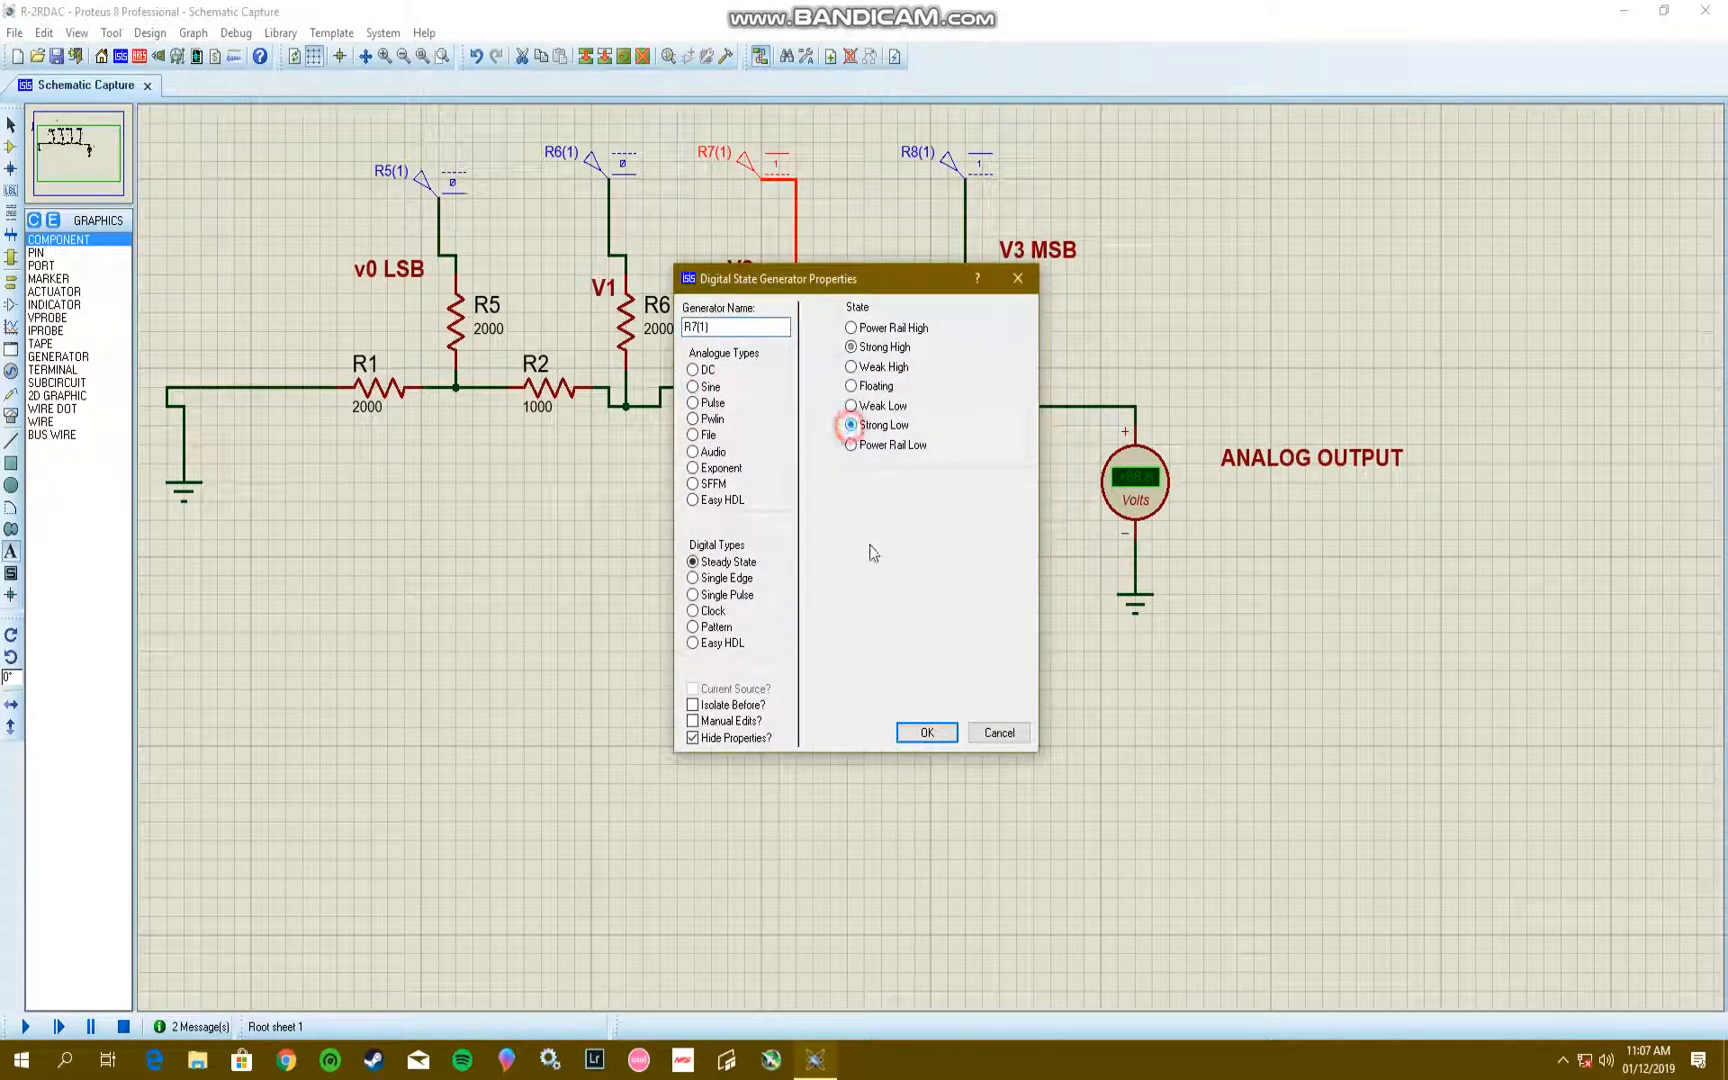
click(926, 733)
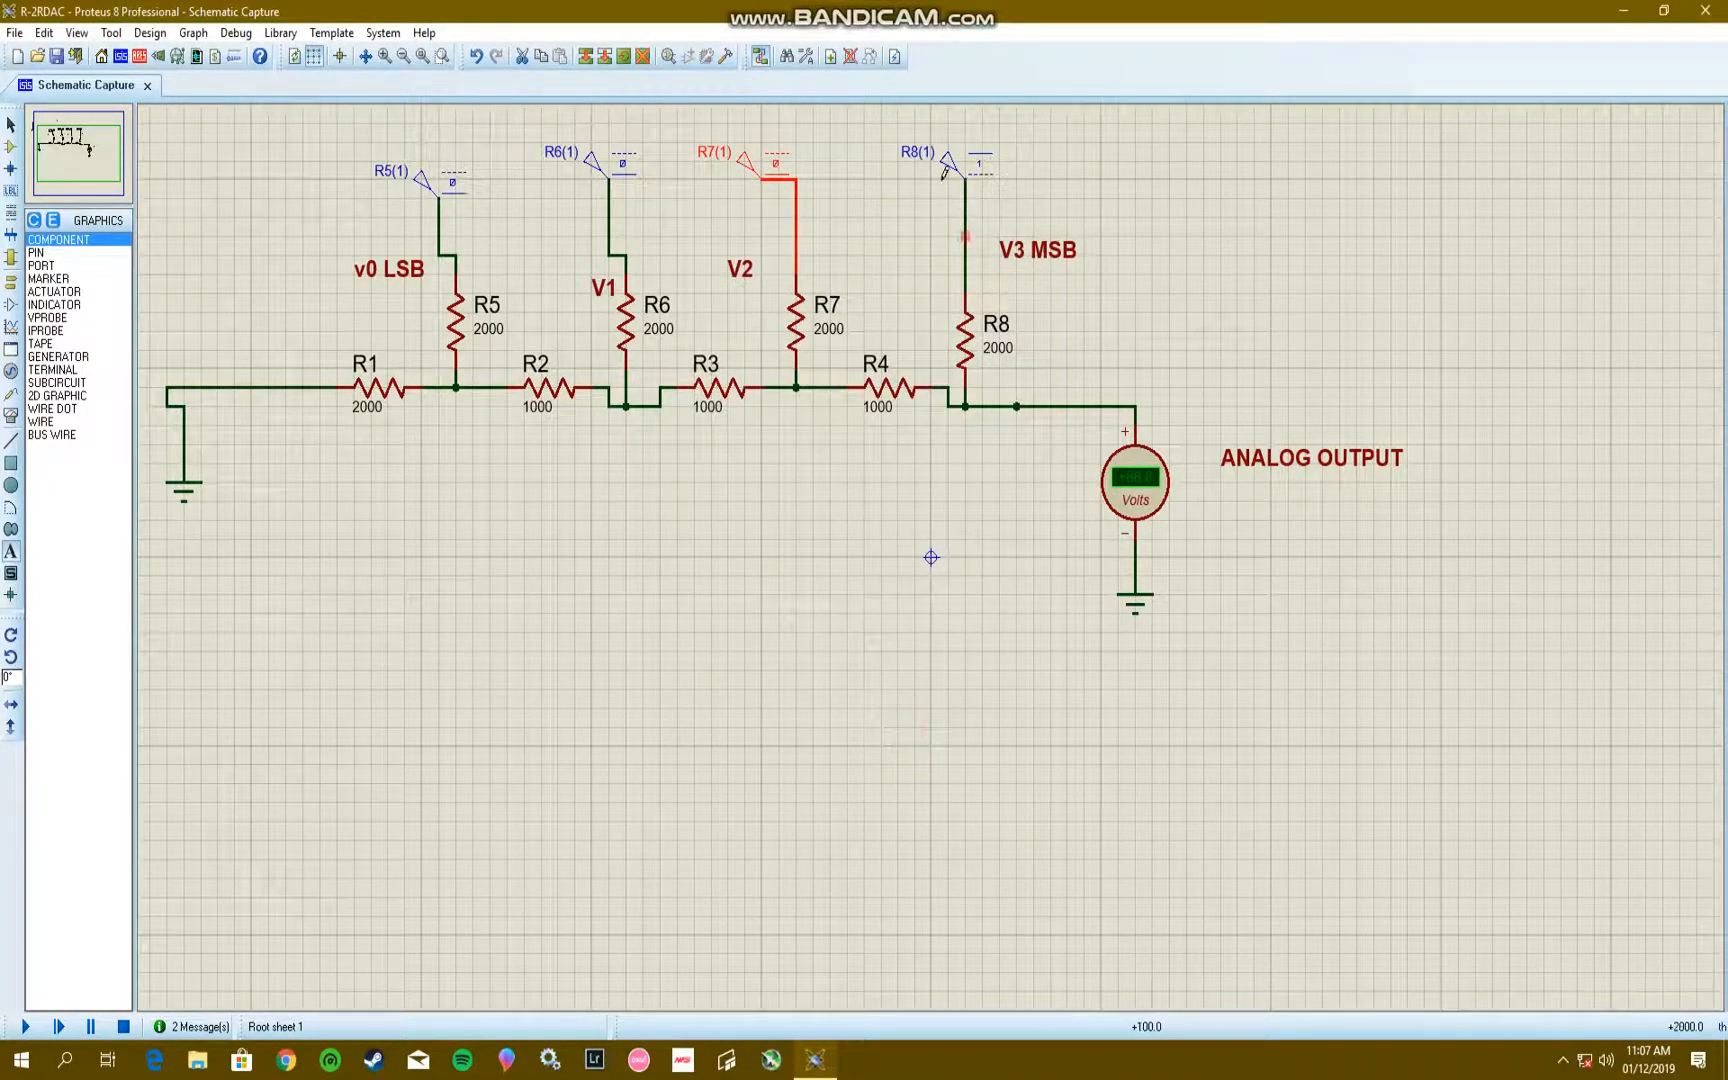
right_click(964, 165)
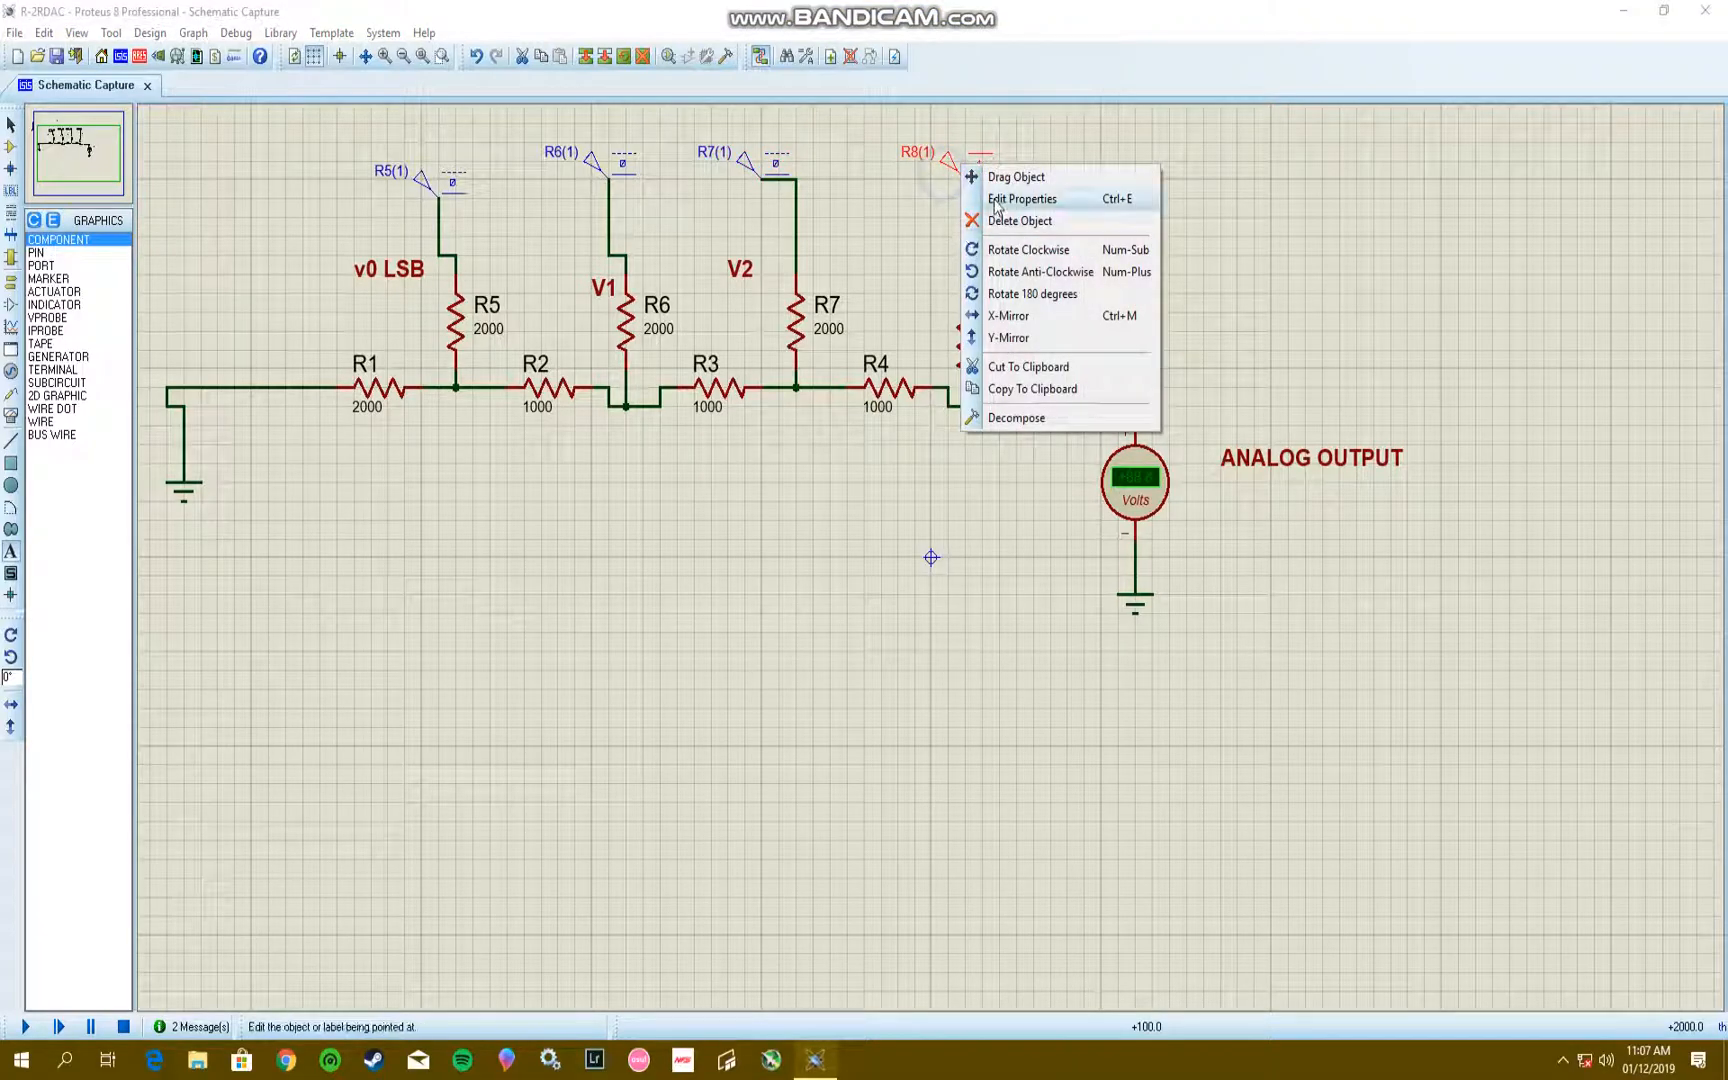
click(1022, 199)
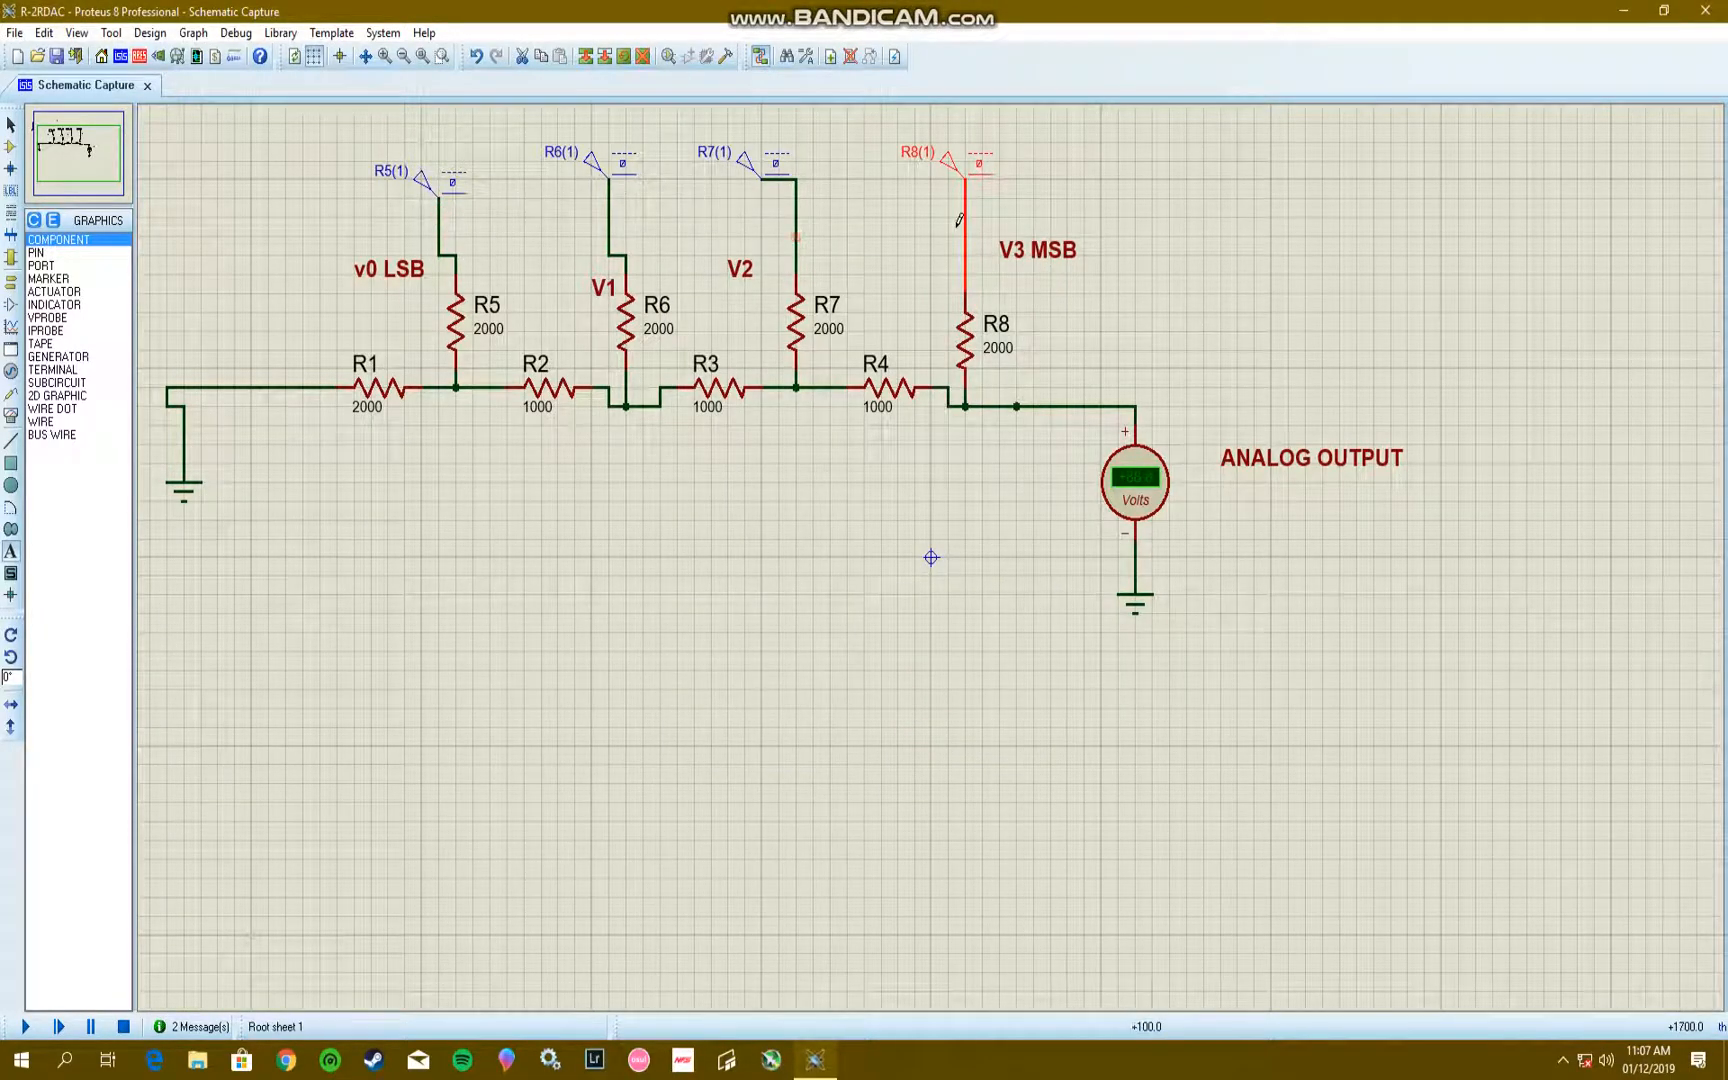
click(1135, 483)
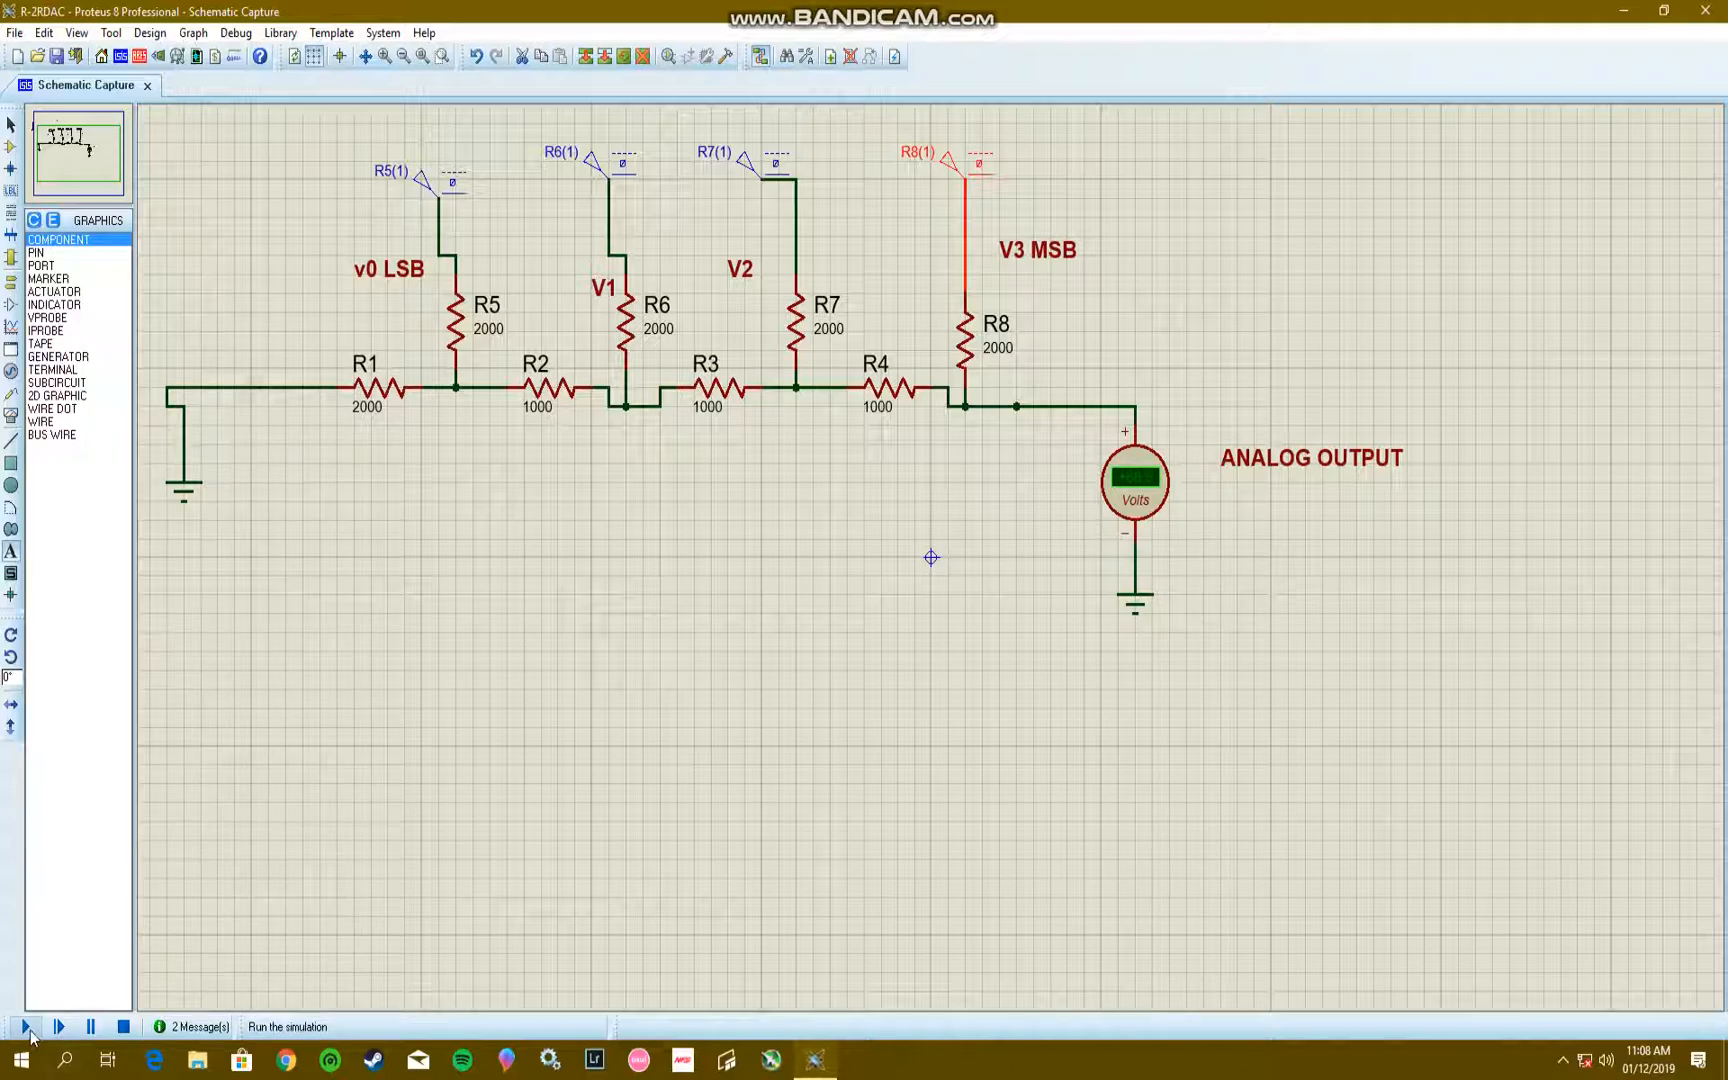
Step: Run the simulation with inputs 0000 and read 0.00 V on the voltmeter
click(24, 1026)
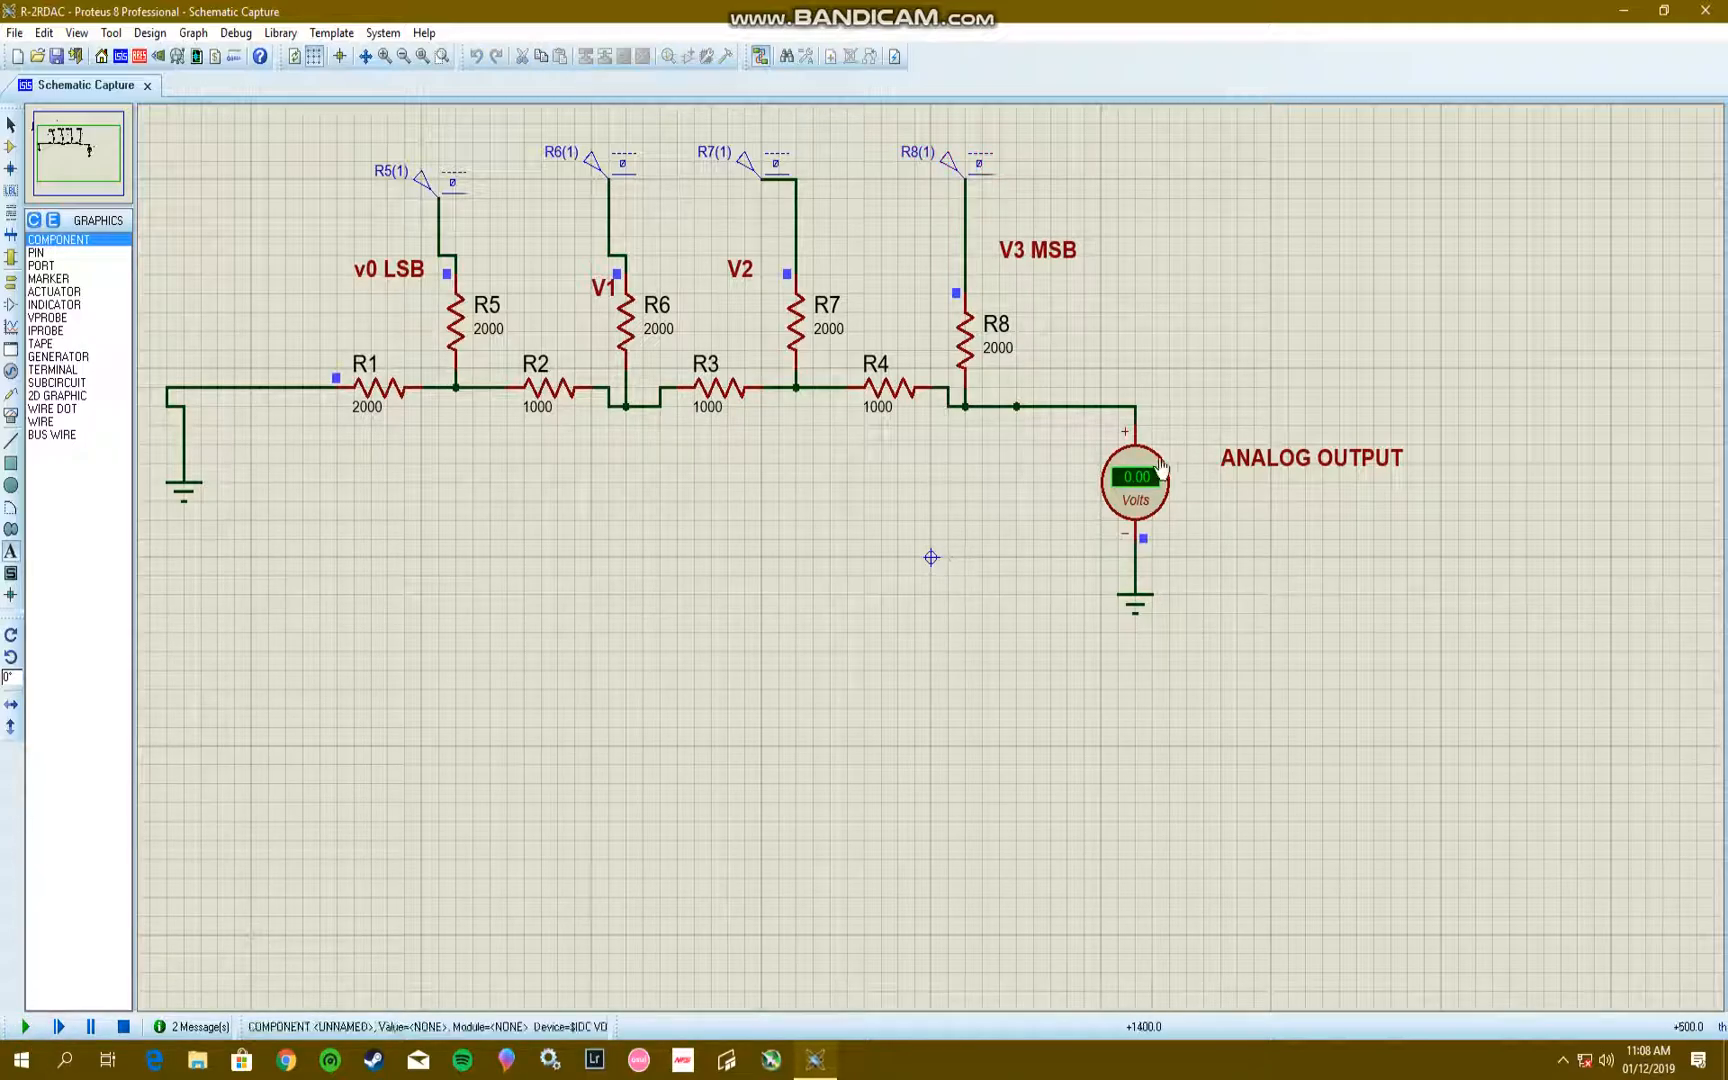
click(26, 1026)
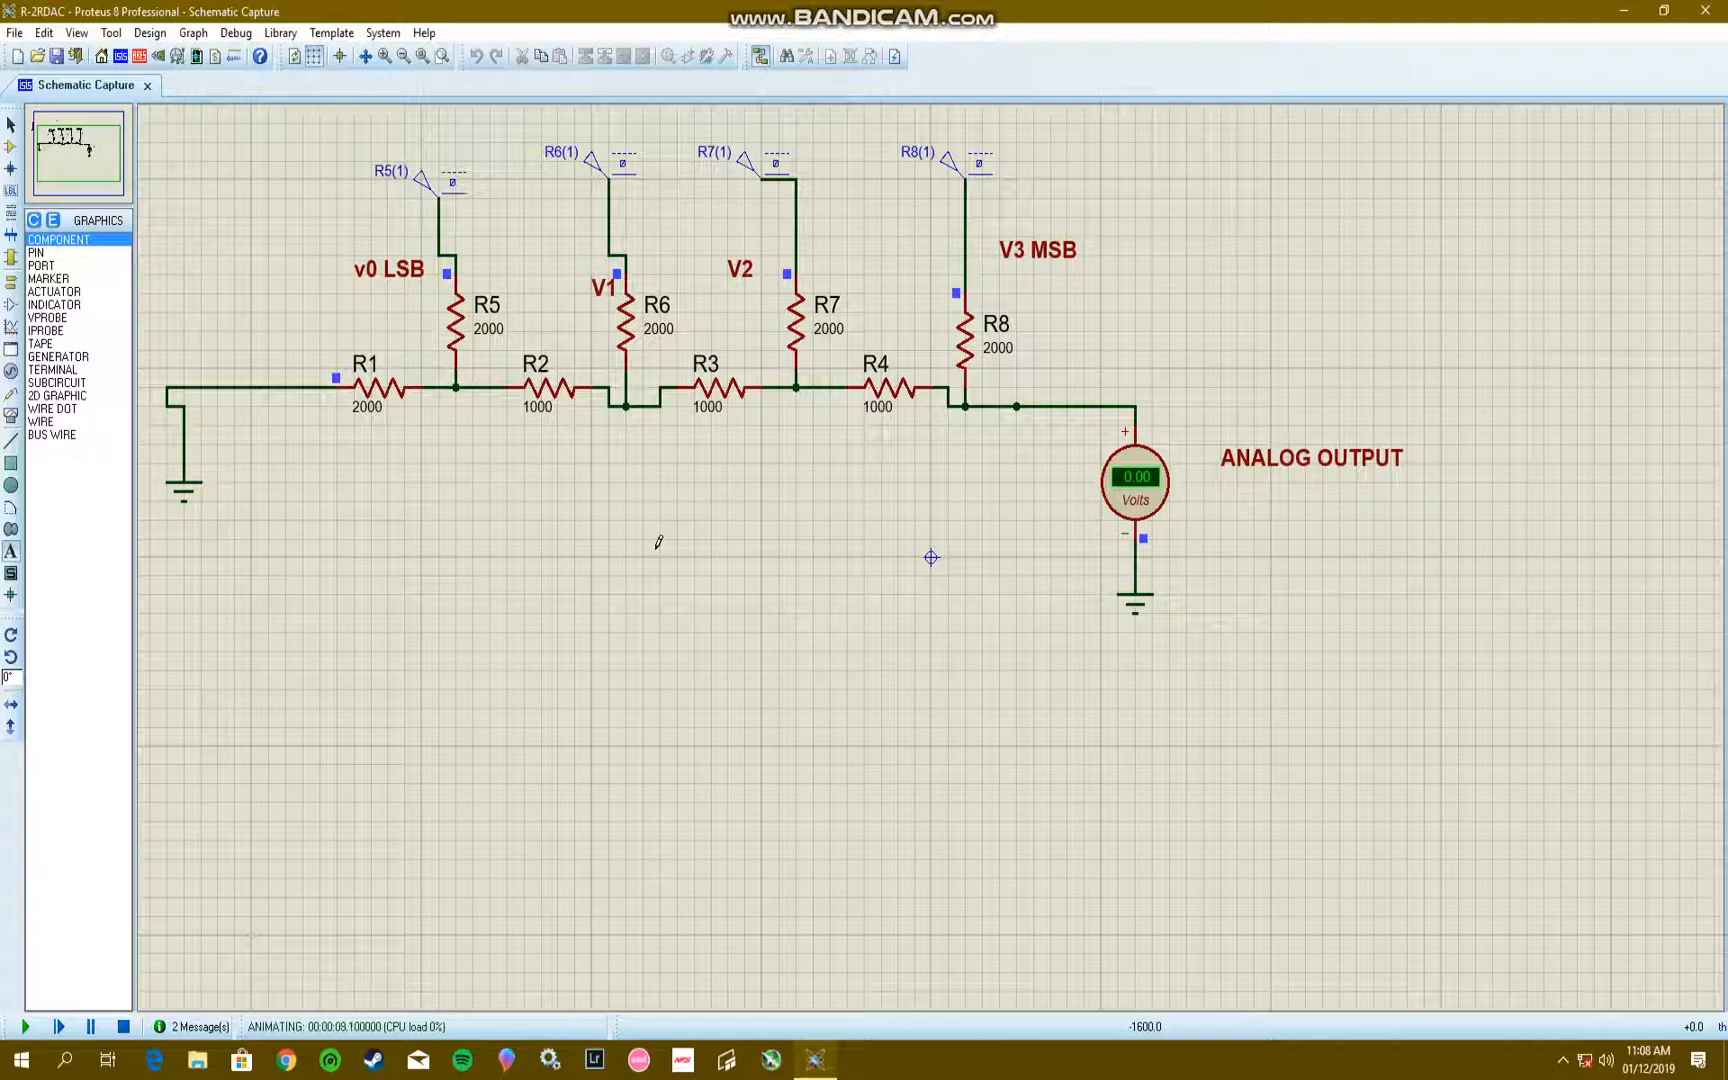
mouse_move(665, 542)
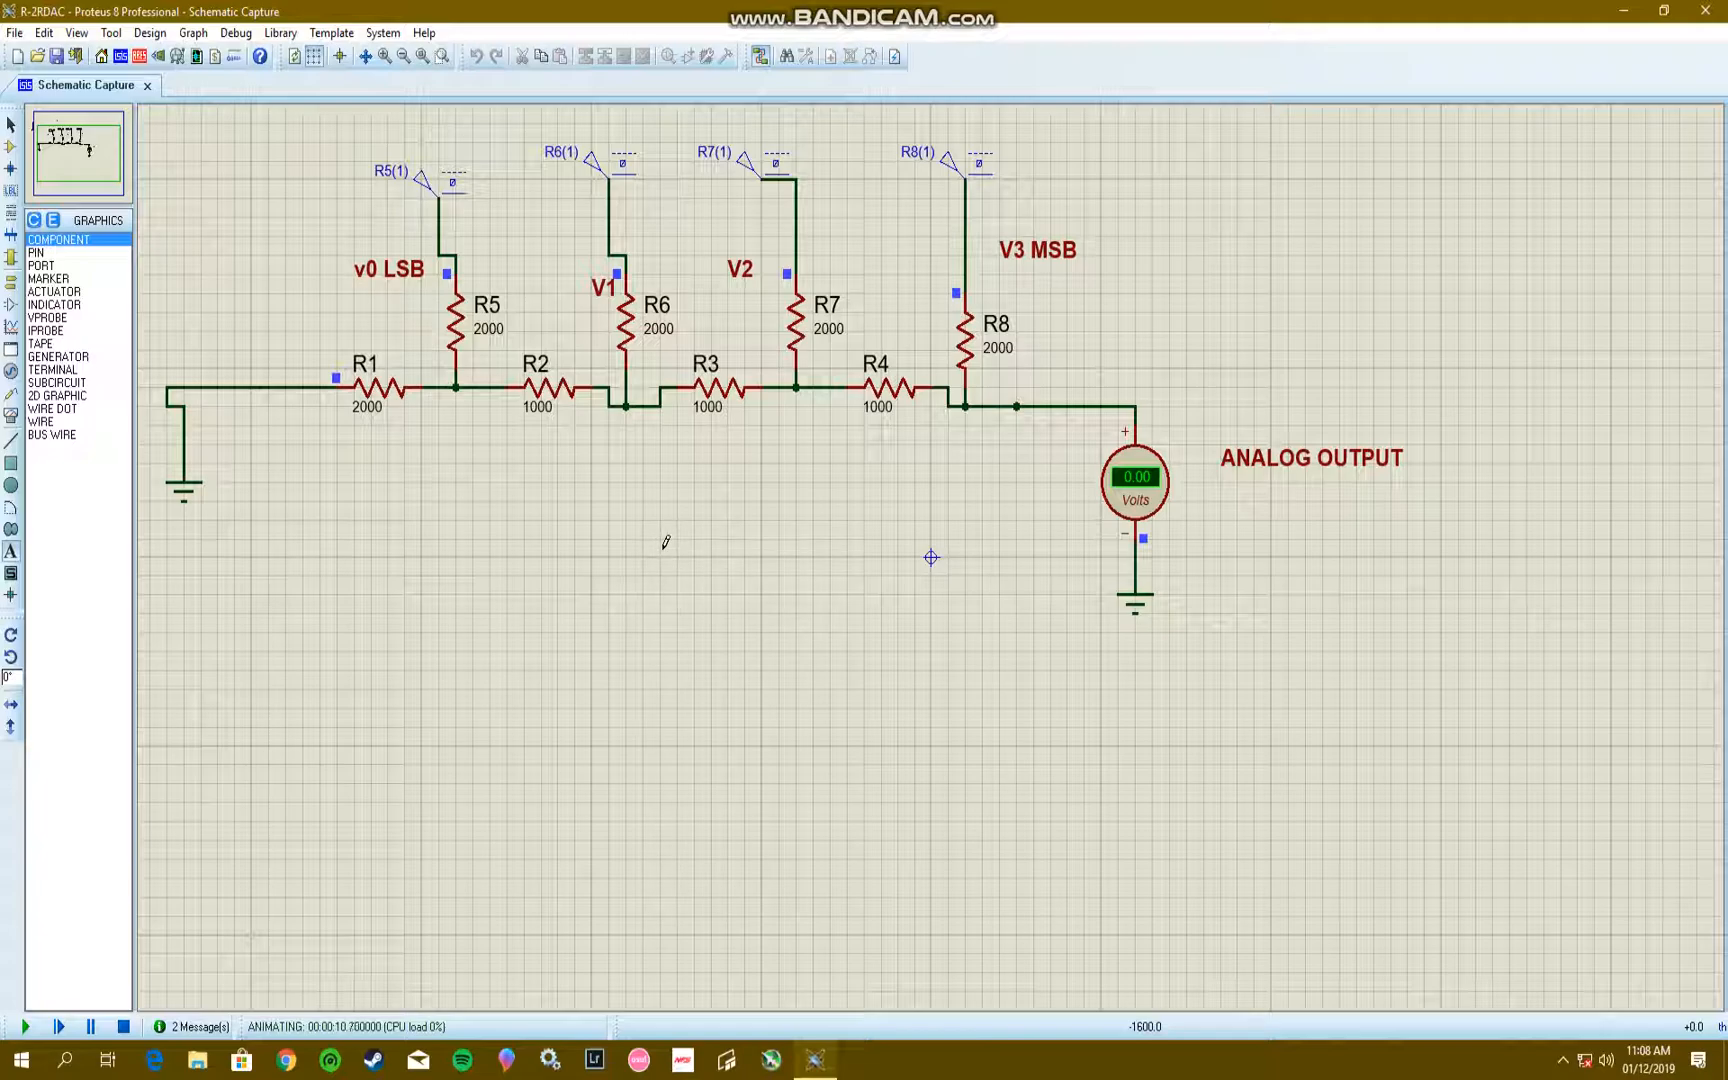